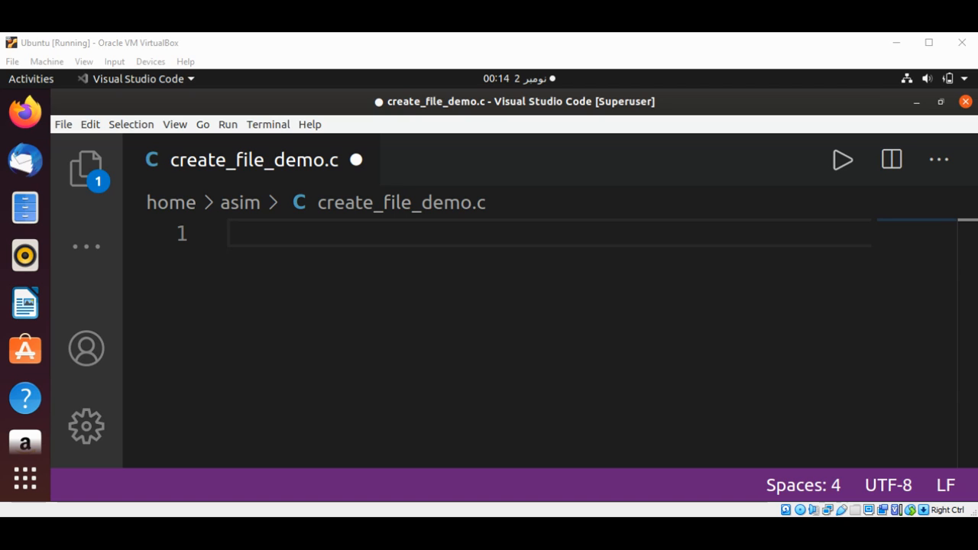
mouse_move(566, 49)
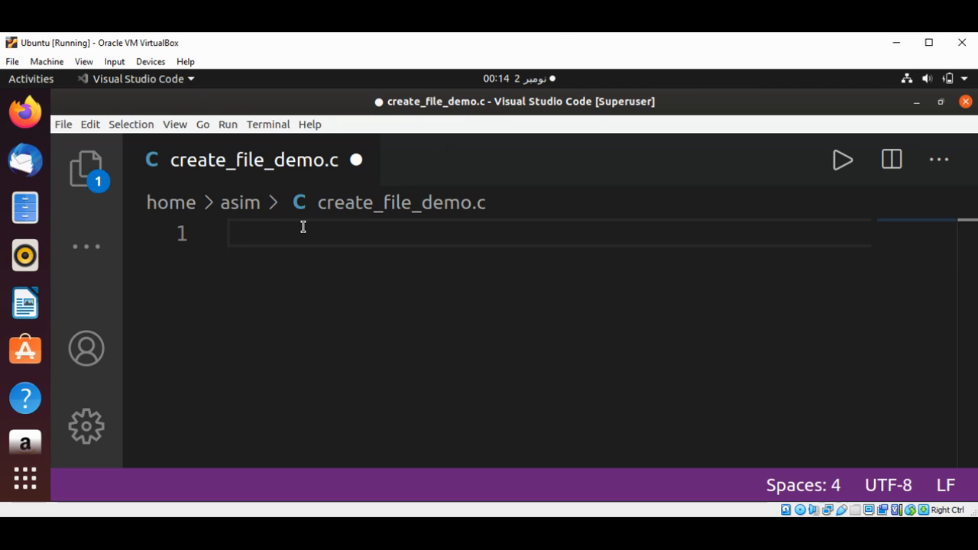
- Add #include <stdio.h> and #include <fcntl.h> lines, leaving a blank line below
text(#incl)
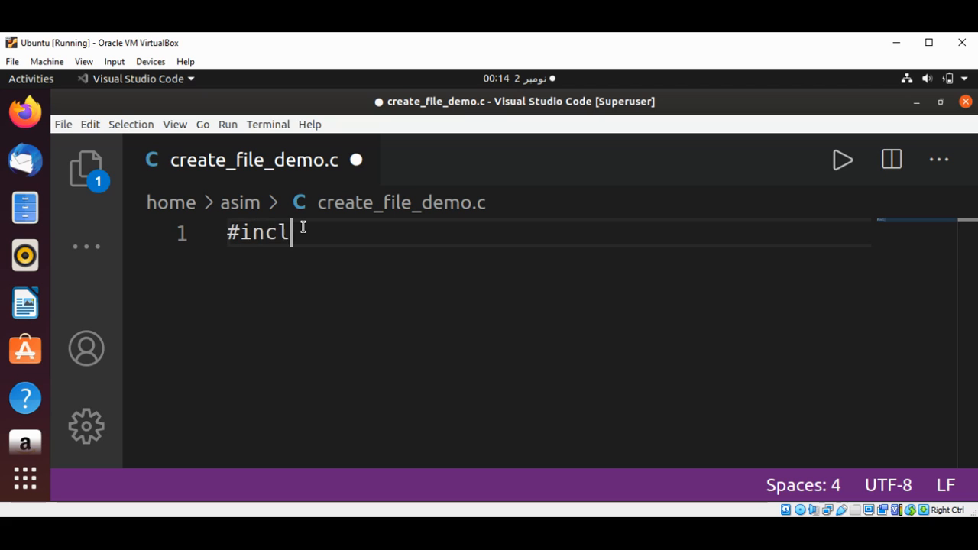
text(ude <s)
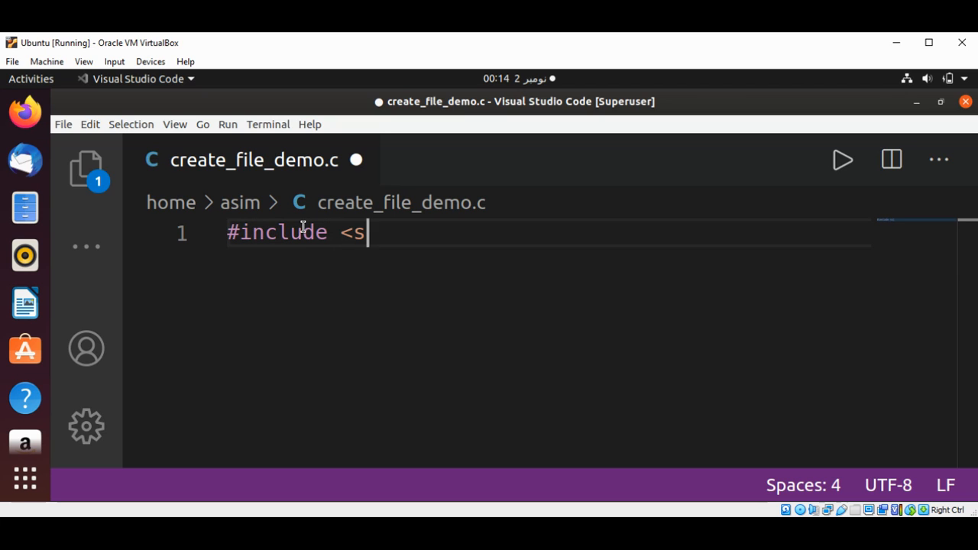
text(t)
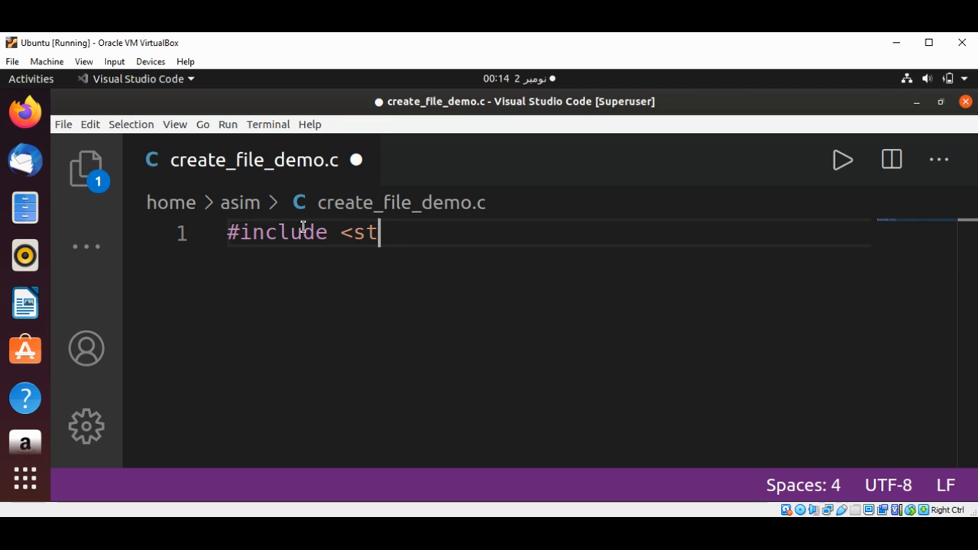
text(d)
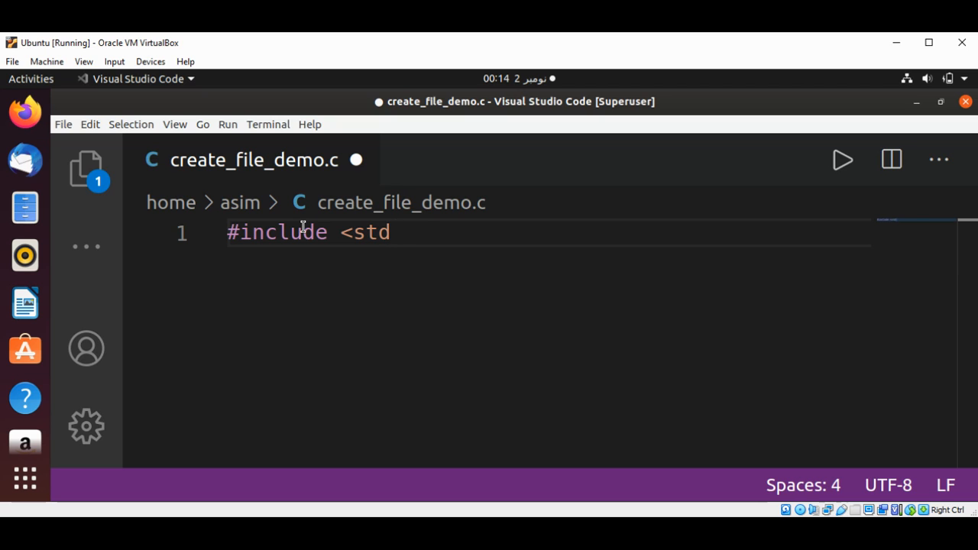
text(io.h>)
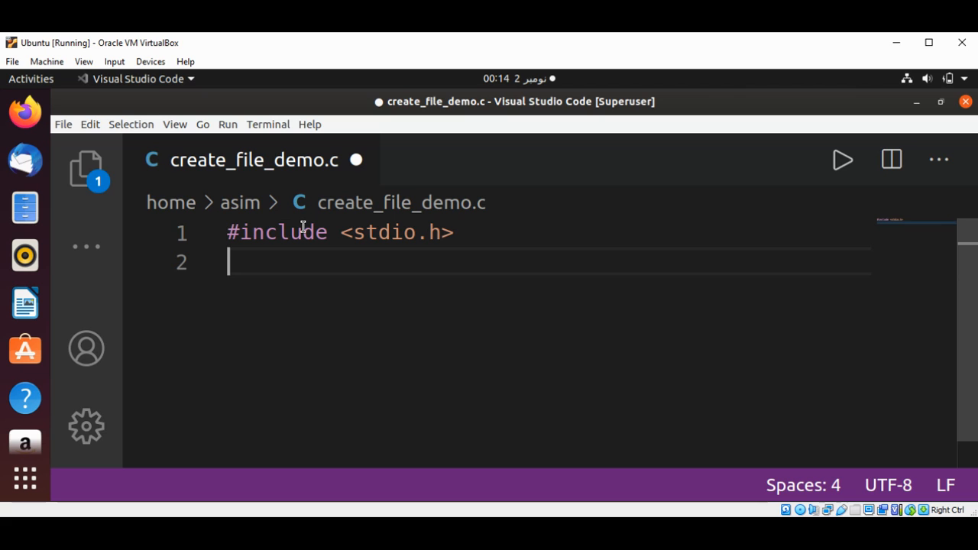
text(#)
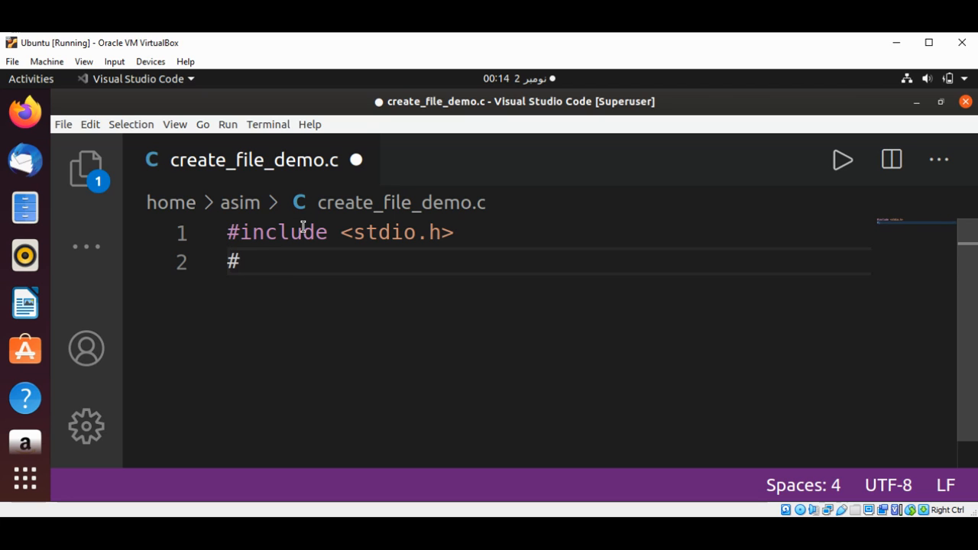
text(inculde)
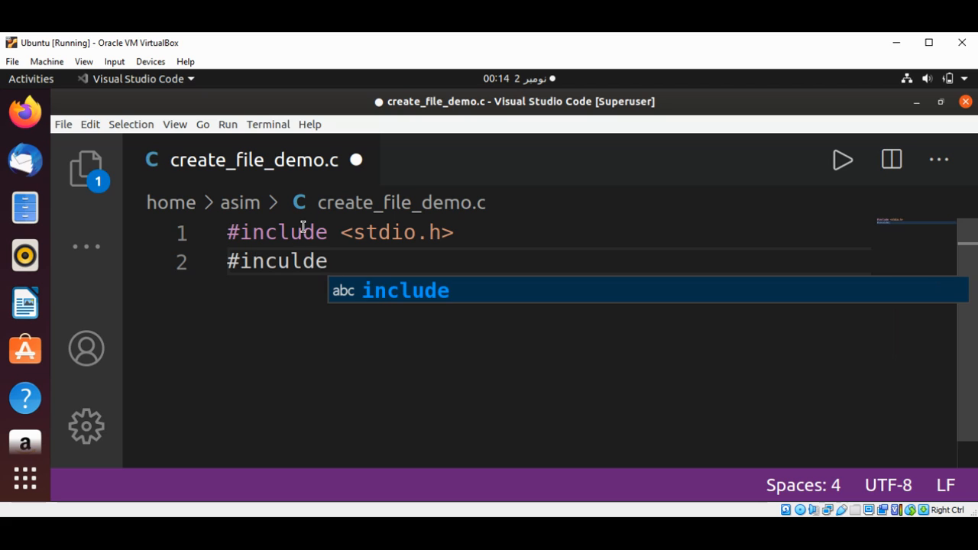
text(<)
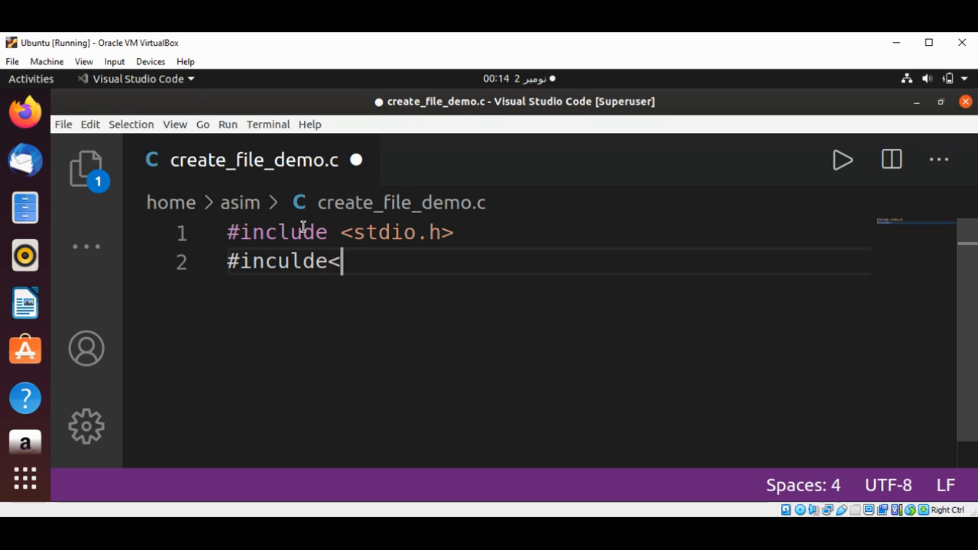
text(fcntl.h>)
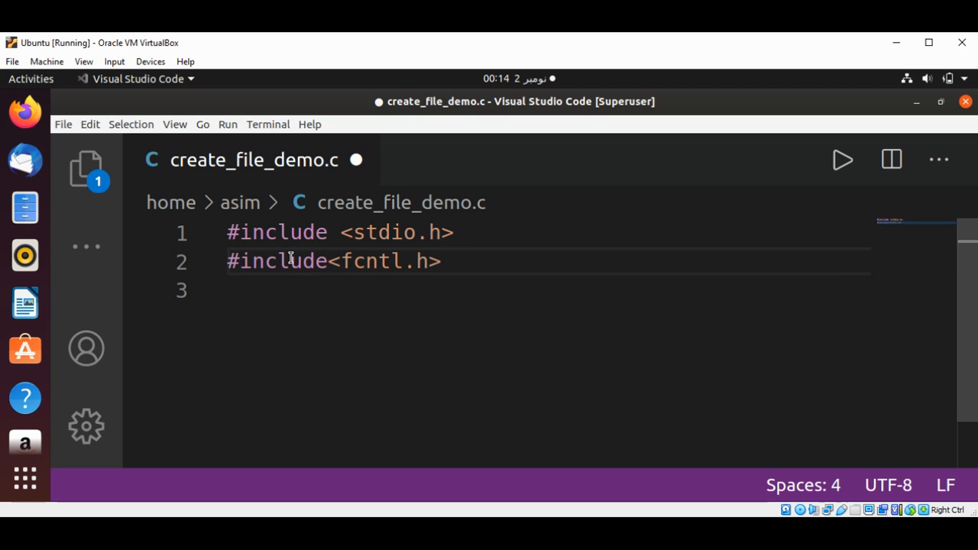
key(Enter)
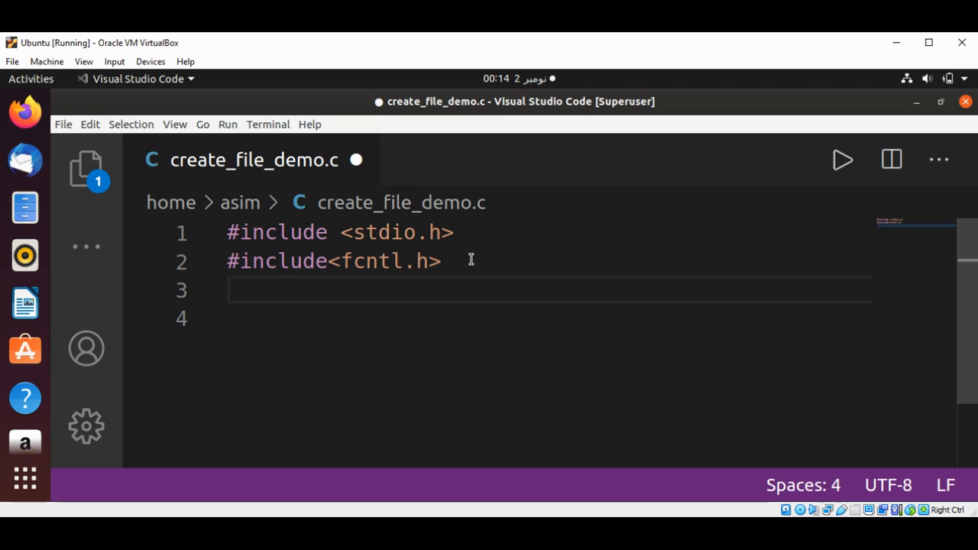
- Write int main() { declaring int fd; and char filename[255];
text(int main)
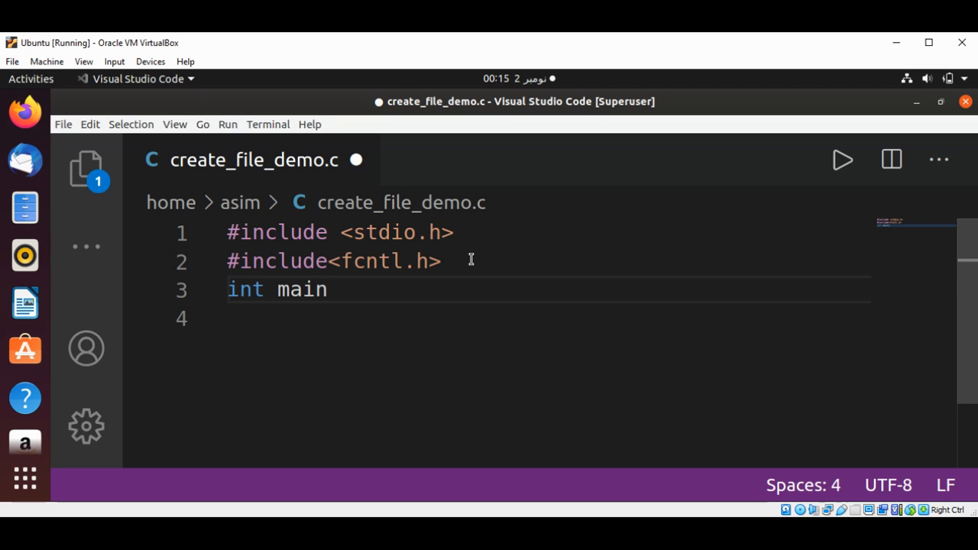
text(())
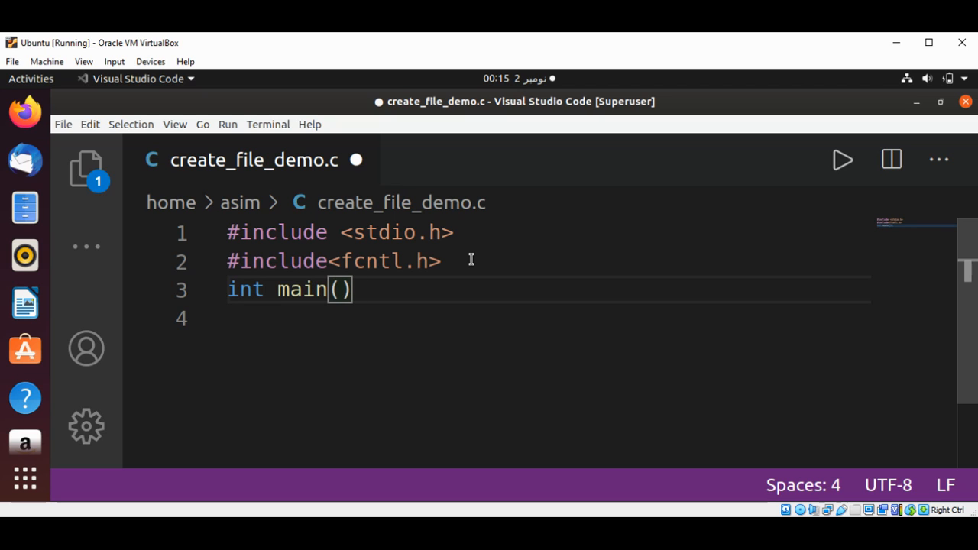
text({)
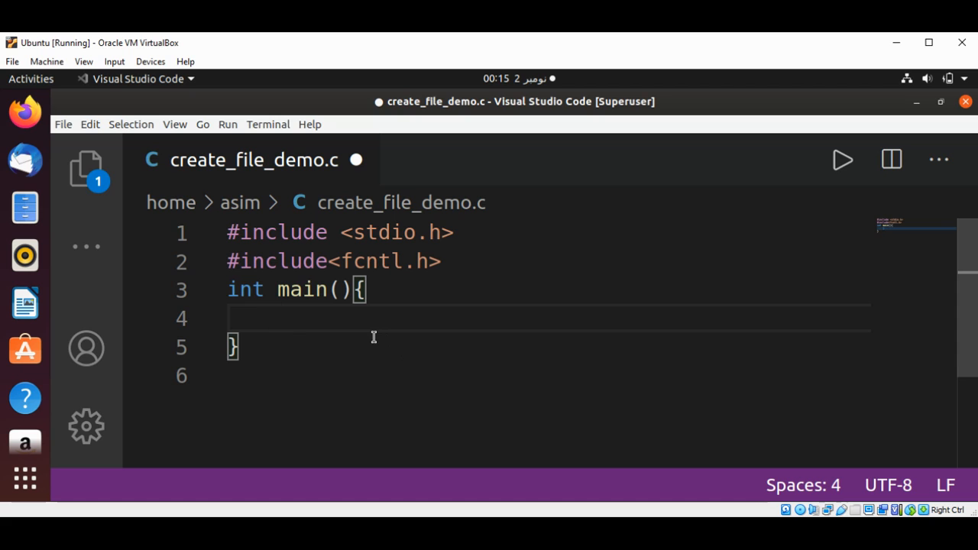
text(int)
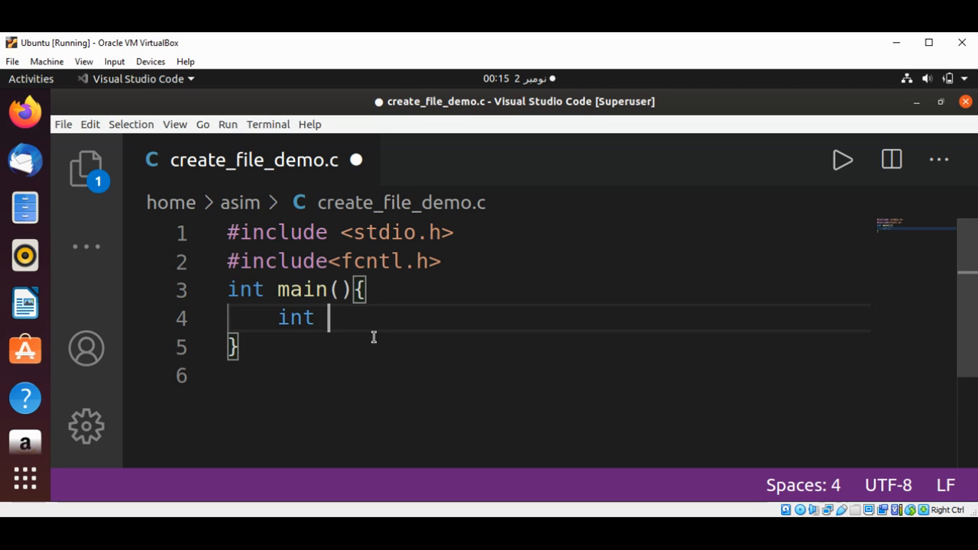
text(fd;)
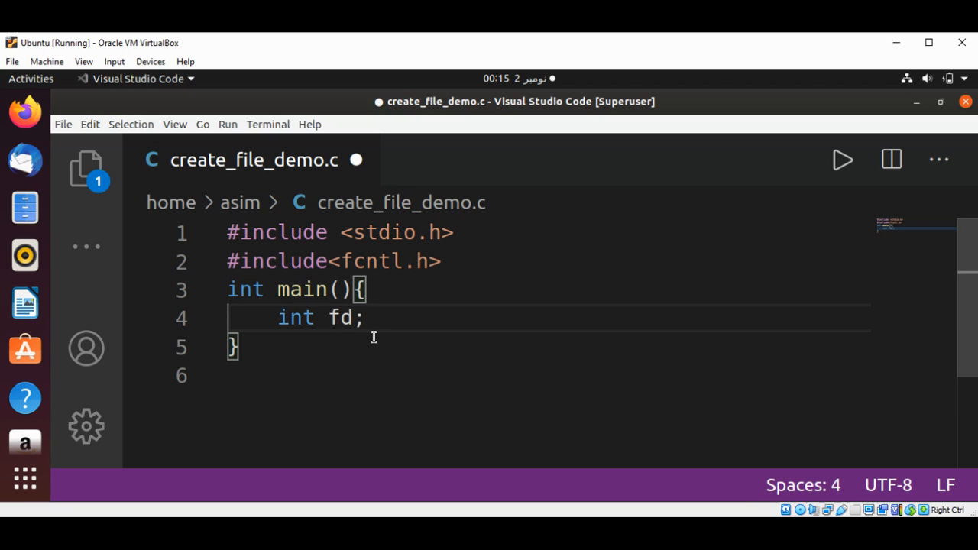
key(Enter)
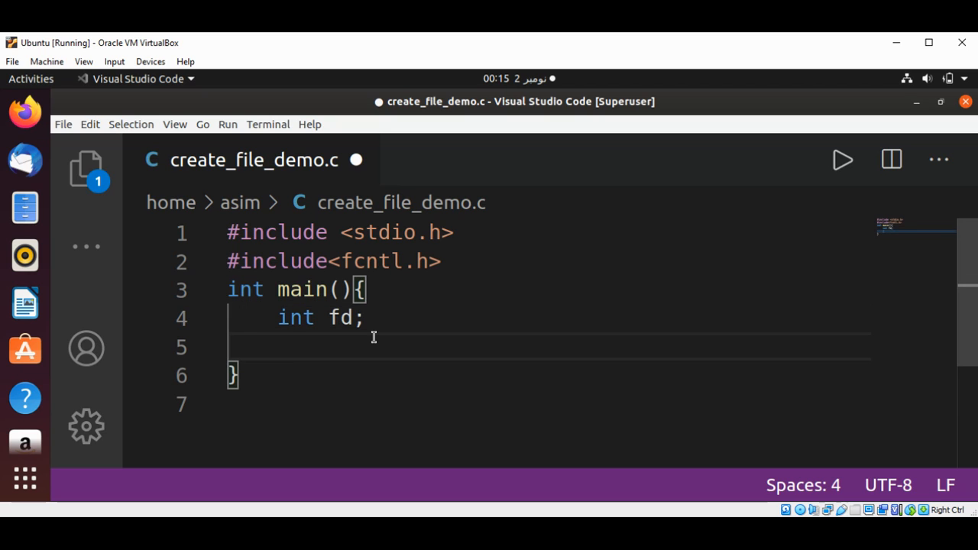
text(chra)
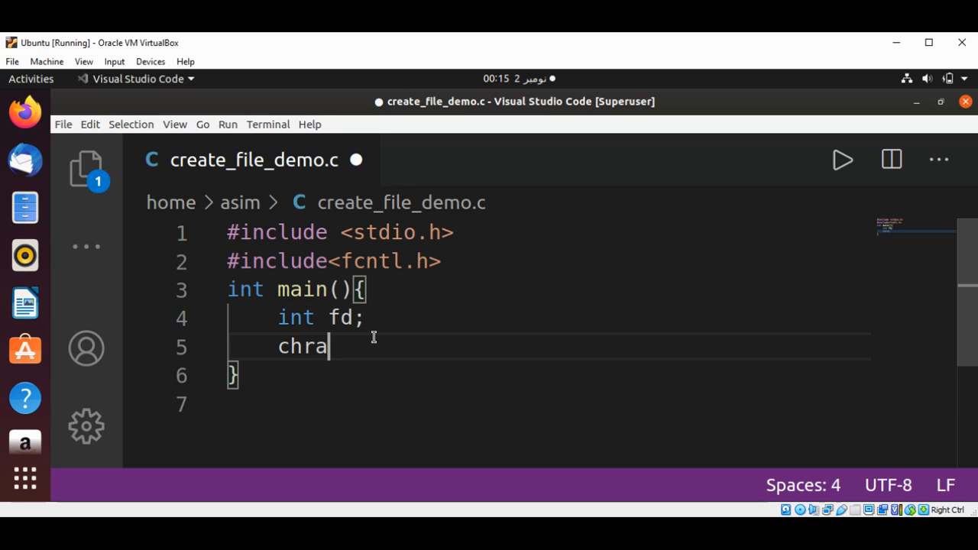
text(char)
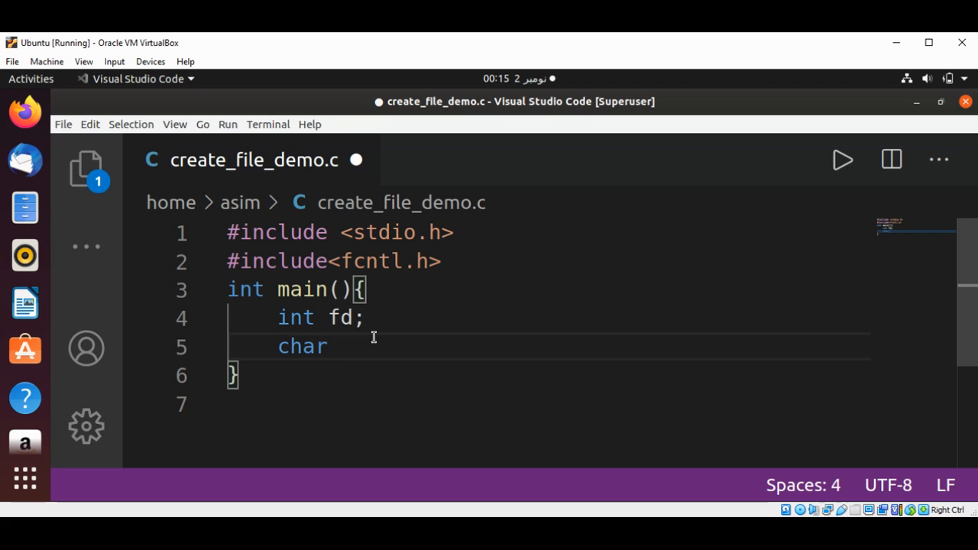
text(f)
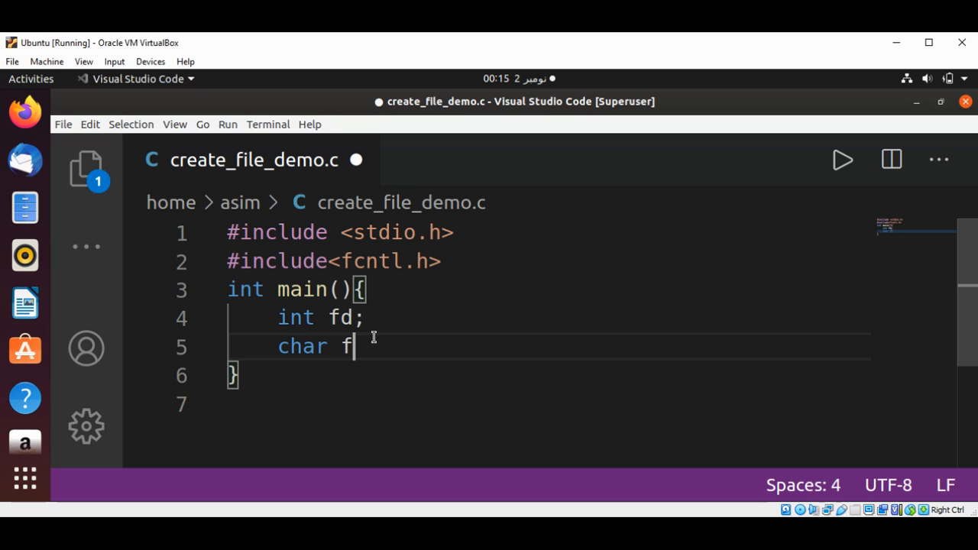
text(ilename[])
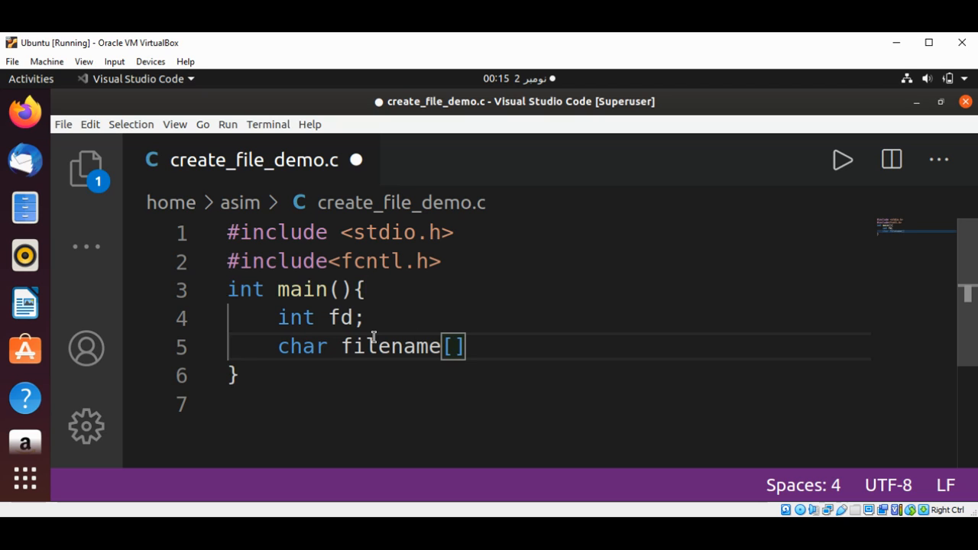
text(2)
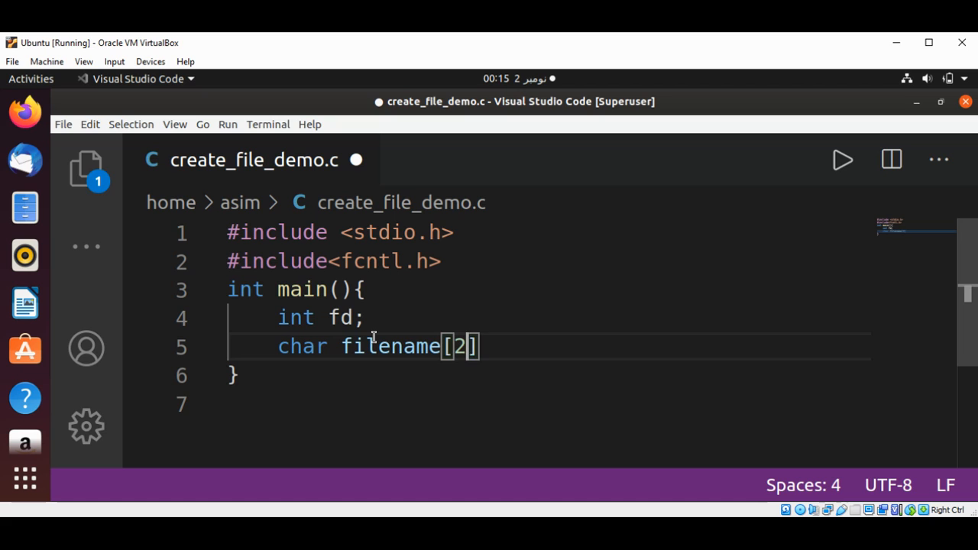
text(55)
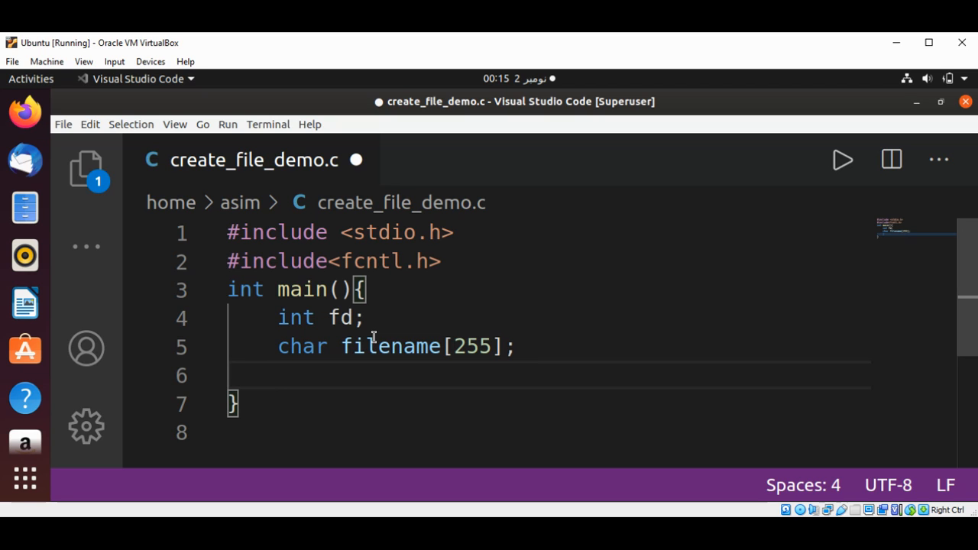
- Write the printf prompt "Please enter filename:"
text(printf()
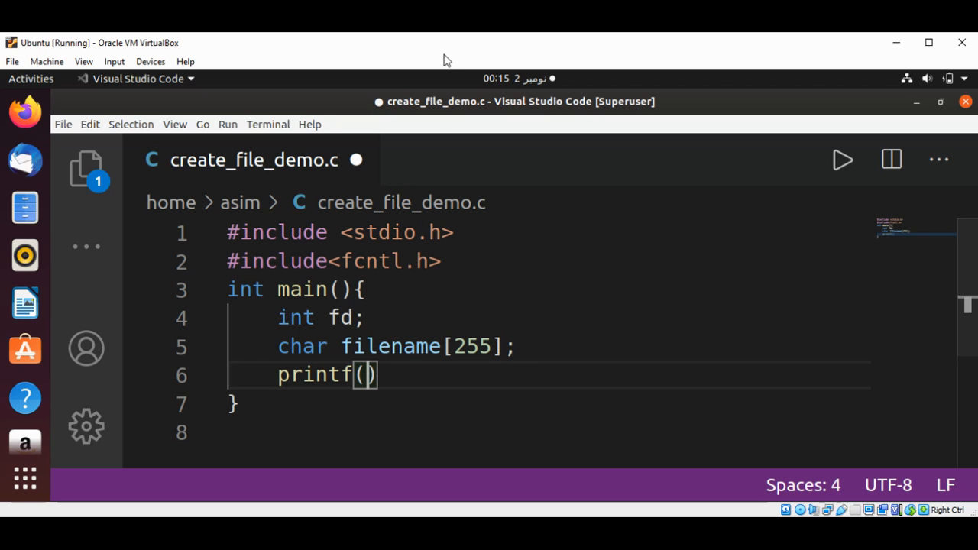
mouse_move(433, 335)
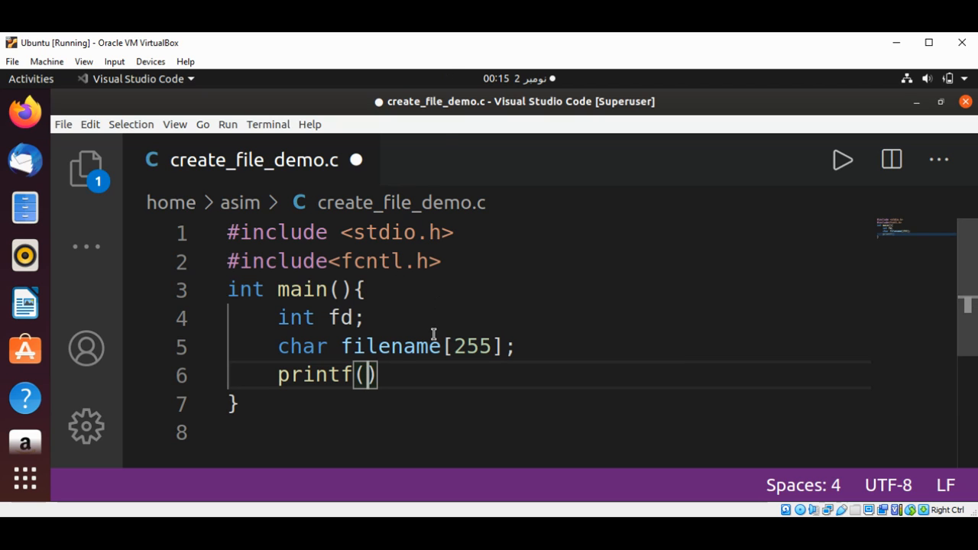
text(")
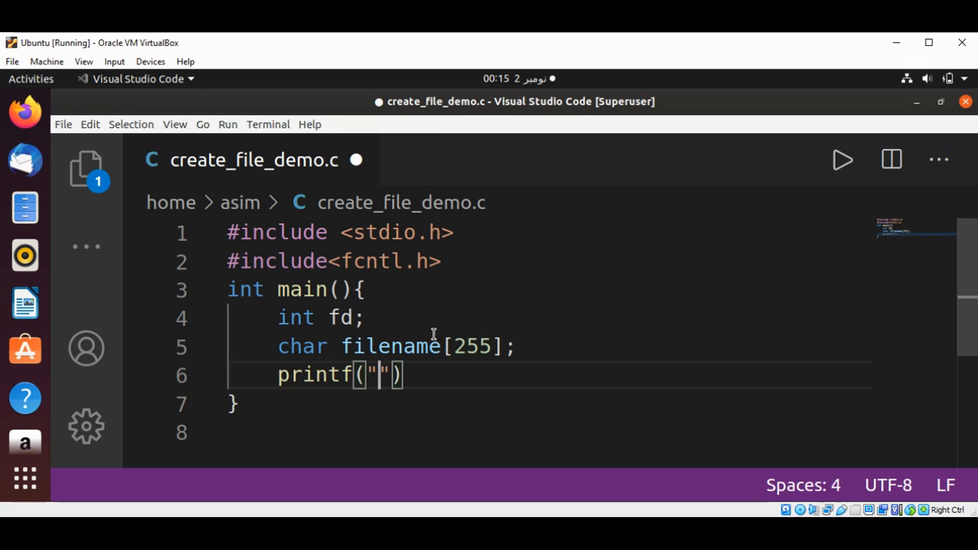
text(Pleas)
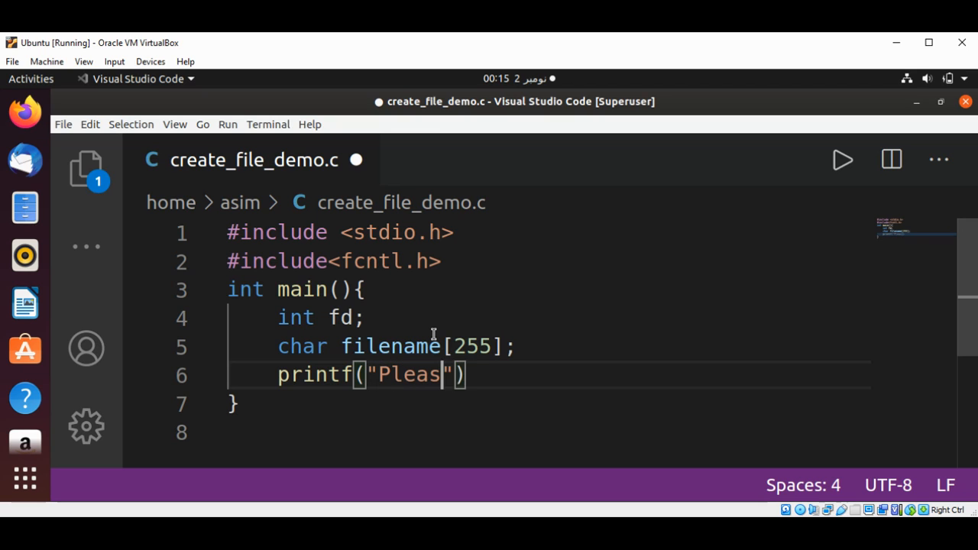
text(e enter)
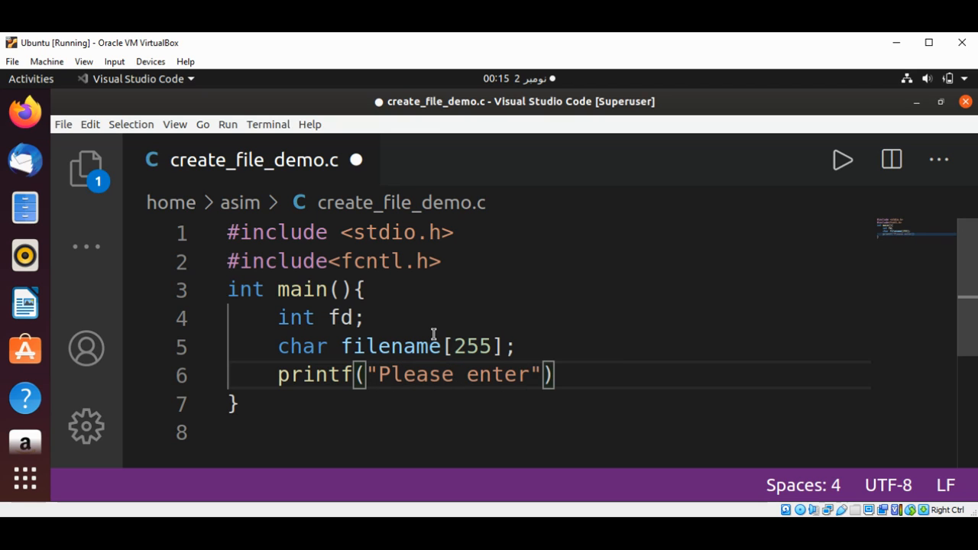
text(file)
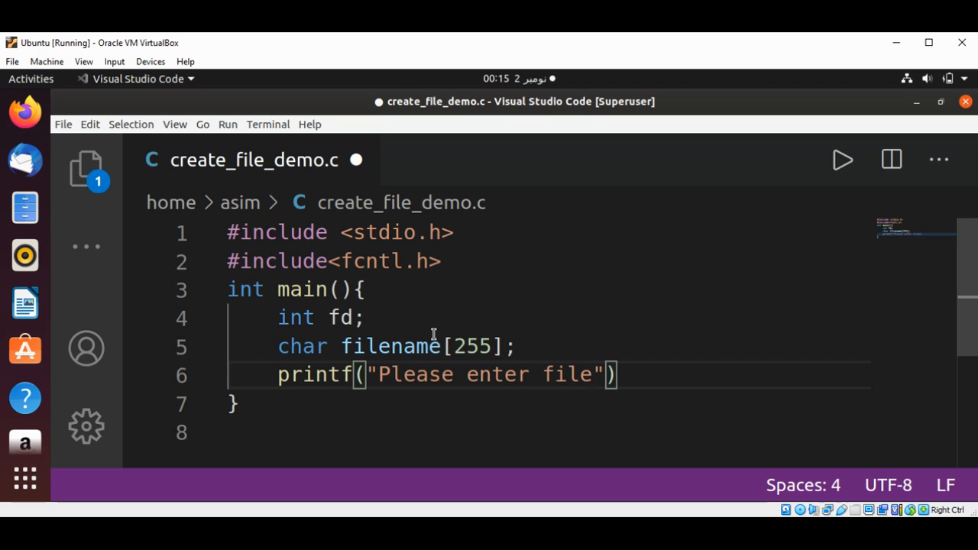
text(name)
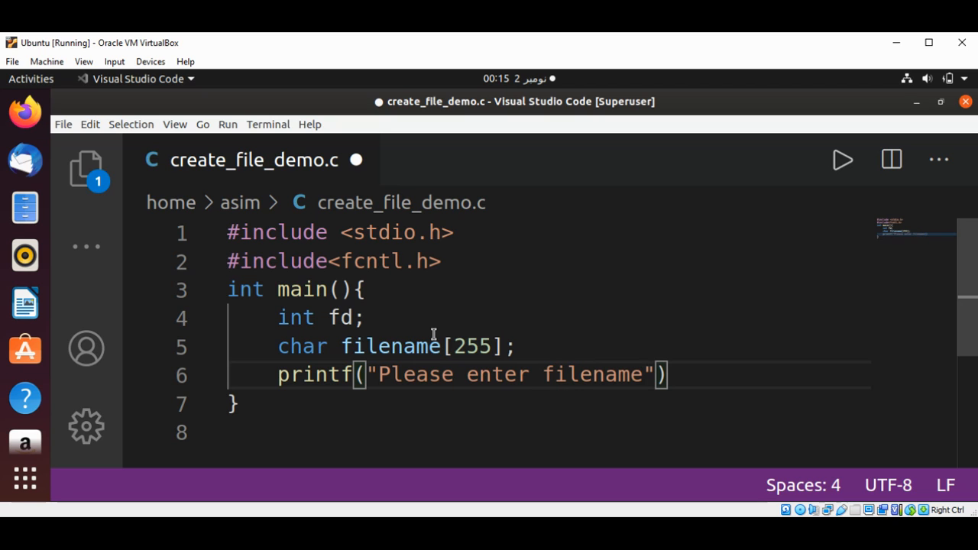
text(:)
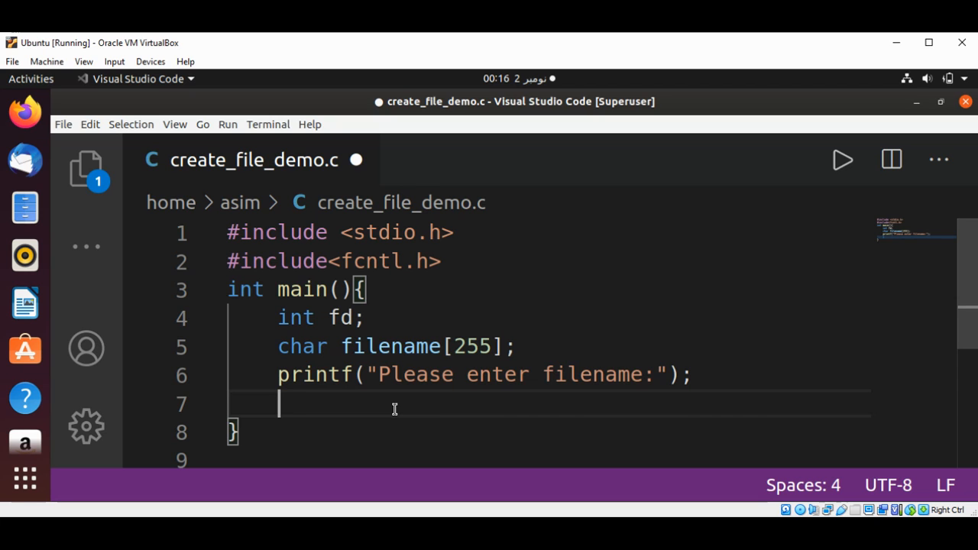
- Add scanf("%s", filename) to read the name, accepting the filename suggestion
text(scanf)
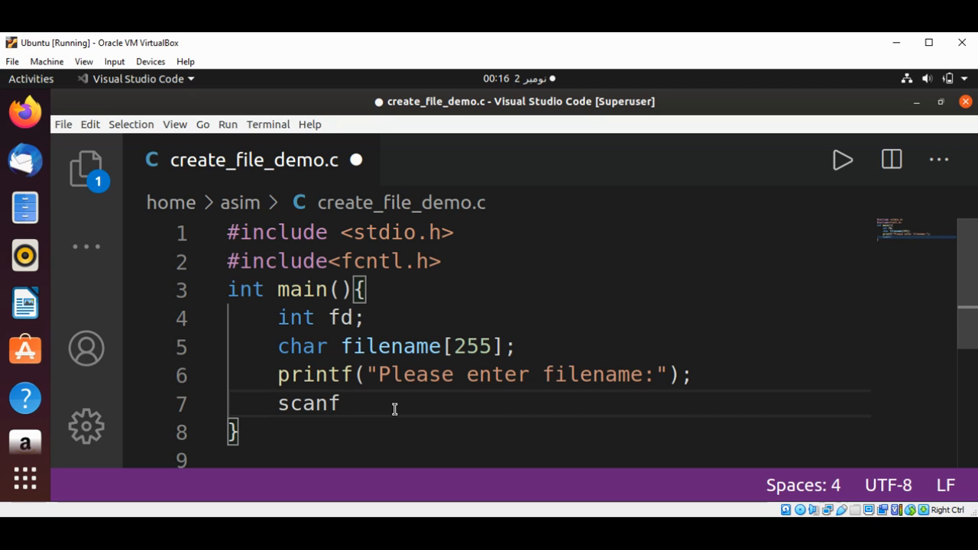
text(("")
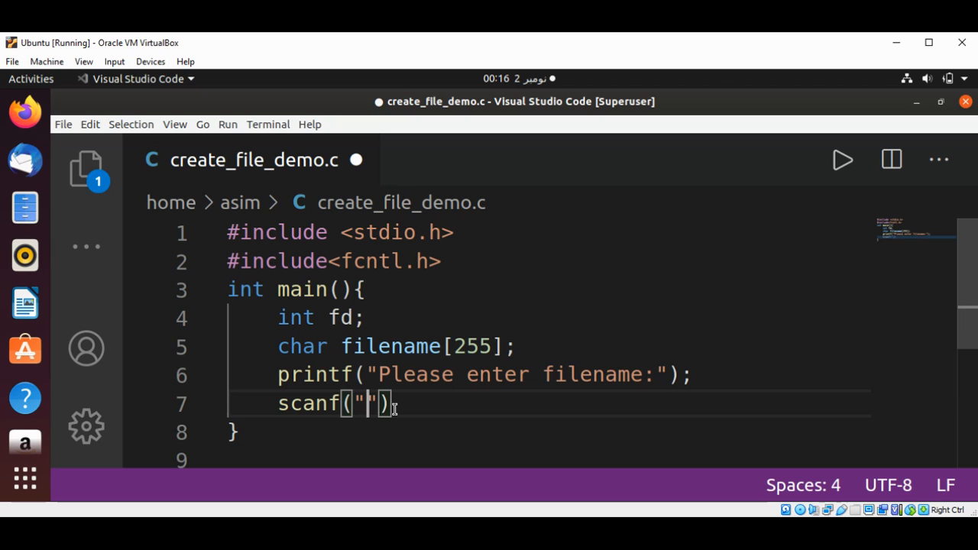
text(%s)
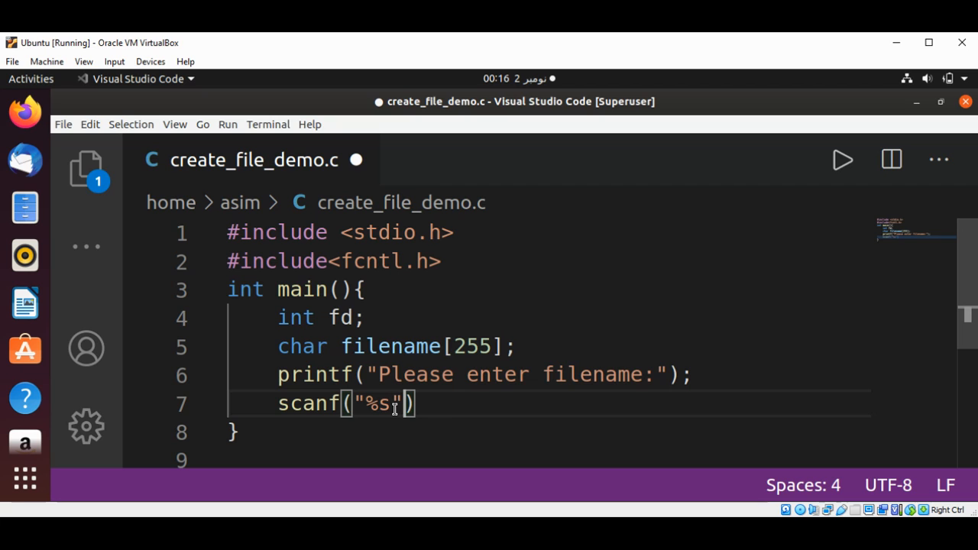
text(,file)
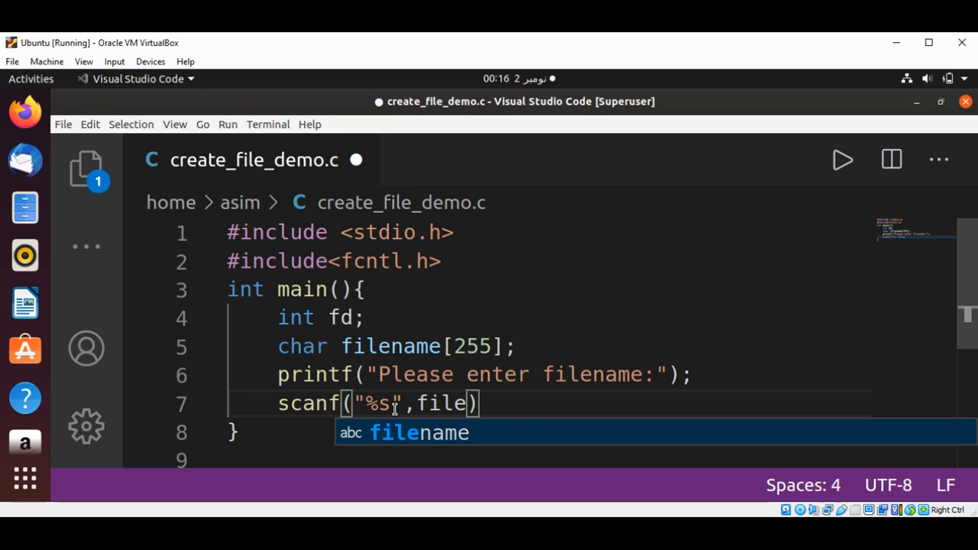
key(Tab)
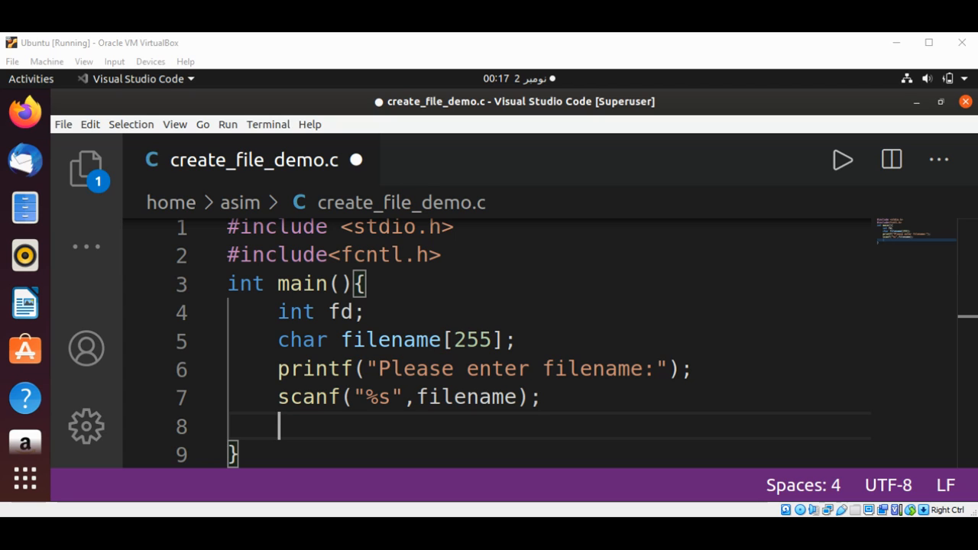
mouse_move(522, 337)
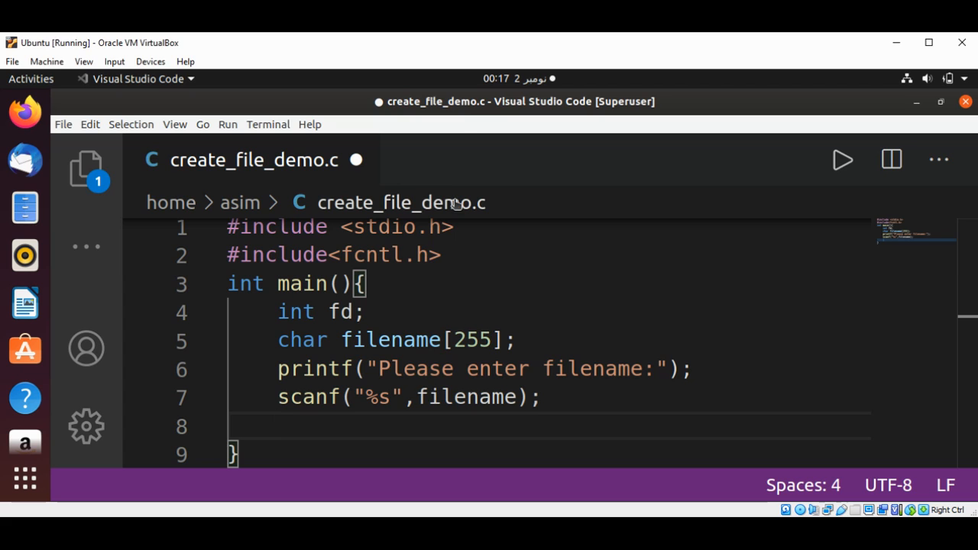
- Below scanf, add fd = creat(filename, O_RDWR | O_CREAT); followed by a new line
click(290, 428)
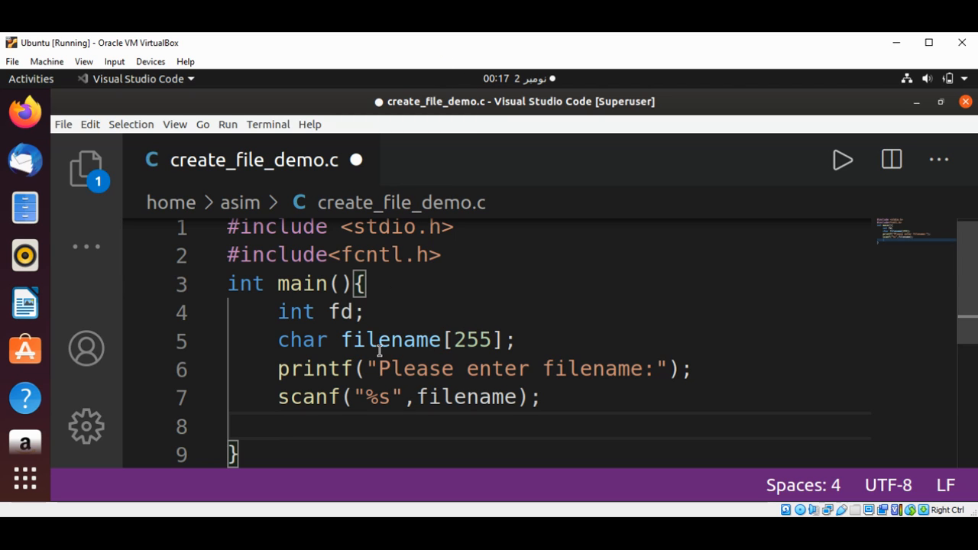
text(fd =)
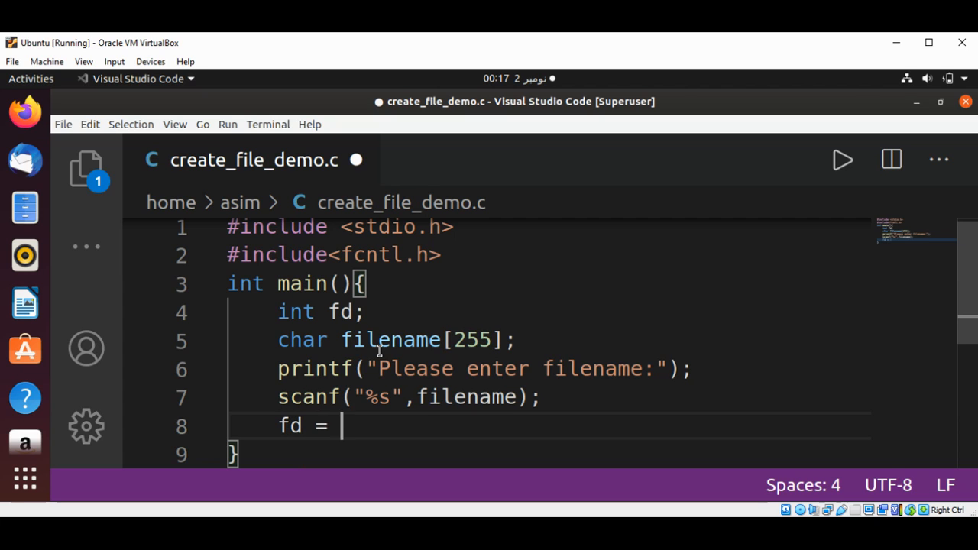
text(creat)
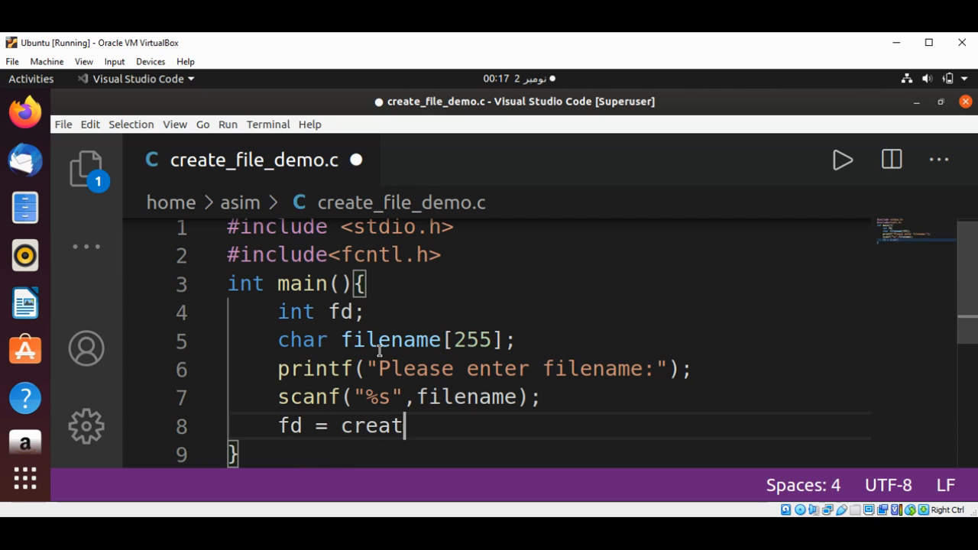
text(()
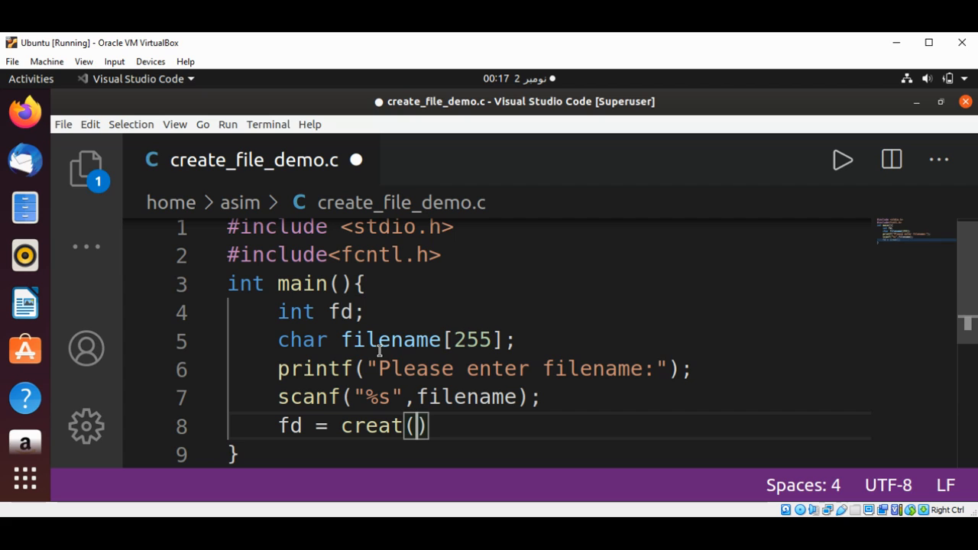
text(filename,)
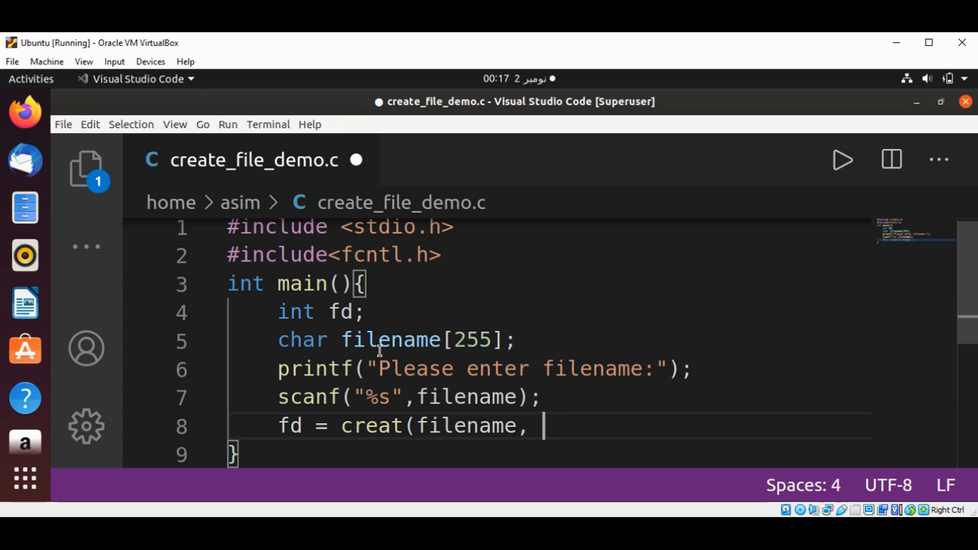
text(O_)
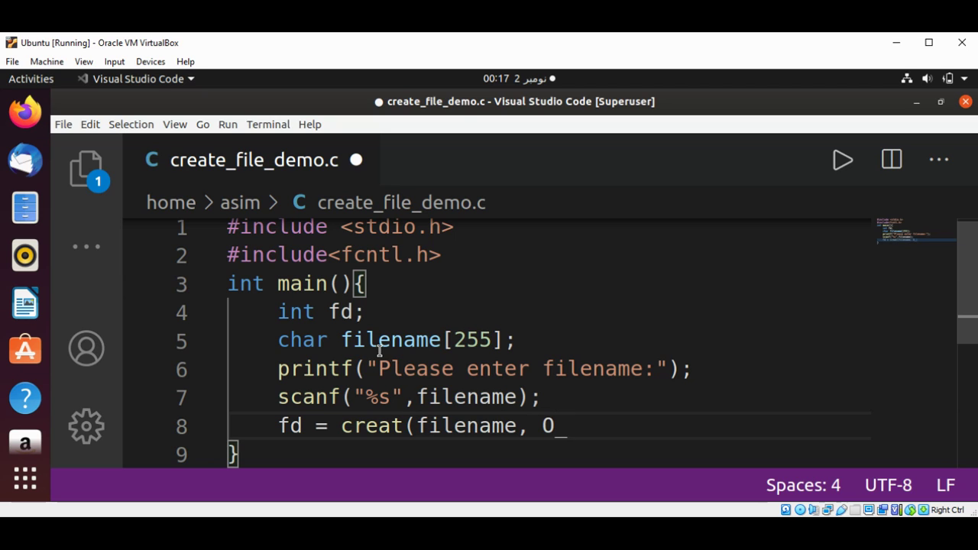
text(RD)
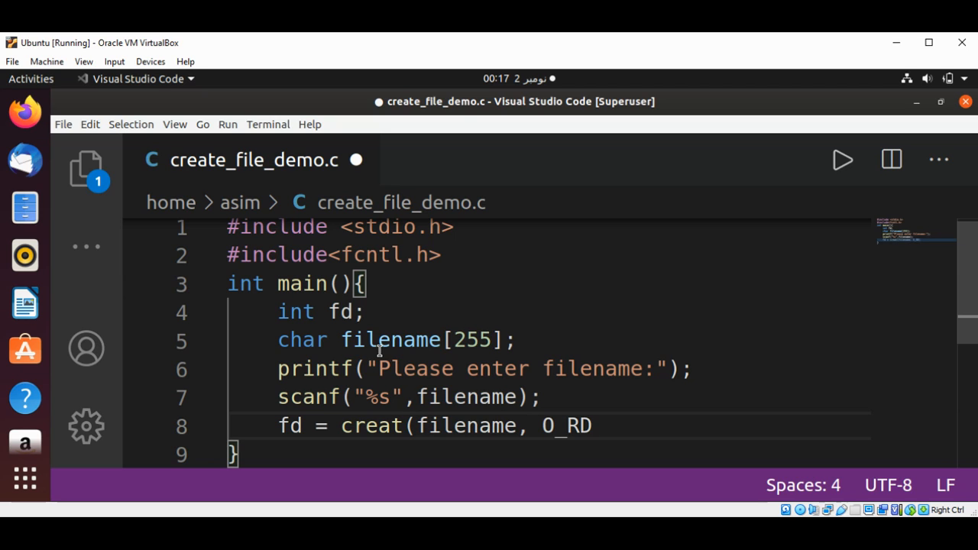
text(WR)
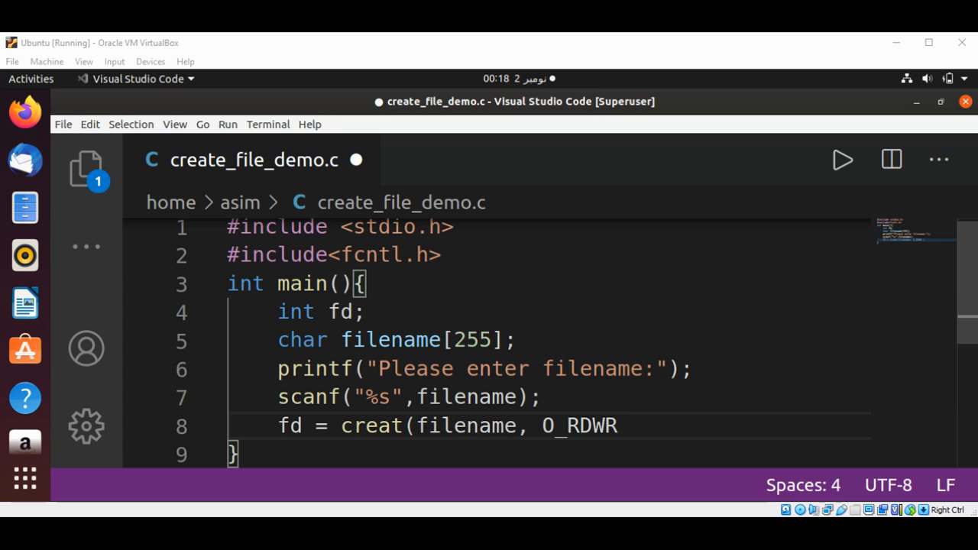
mouse_move(627, 432)
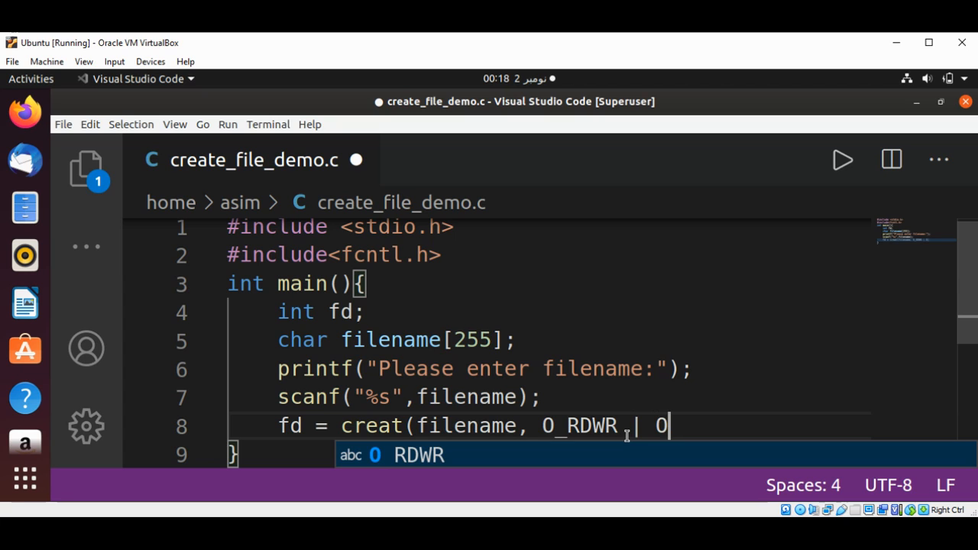
text(_CR)
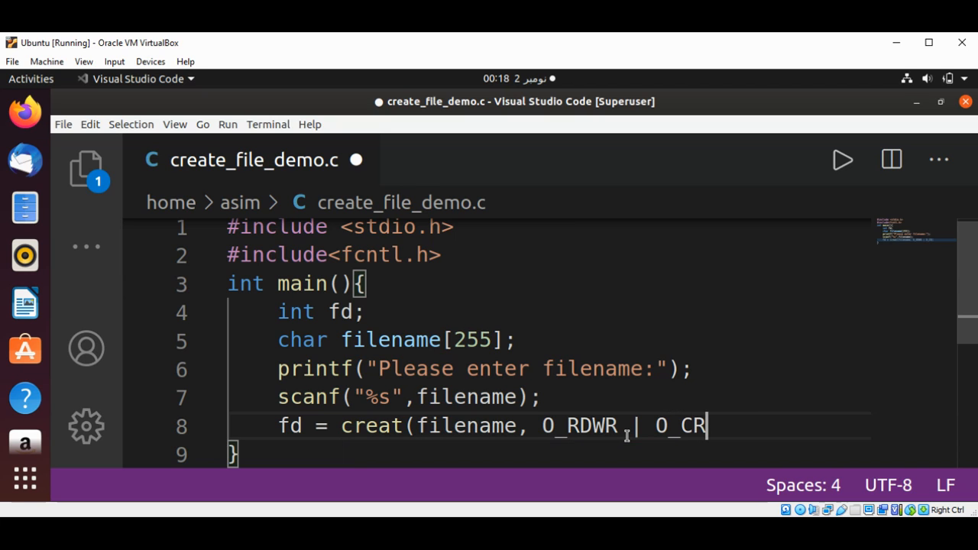
text(EAT)
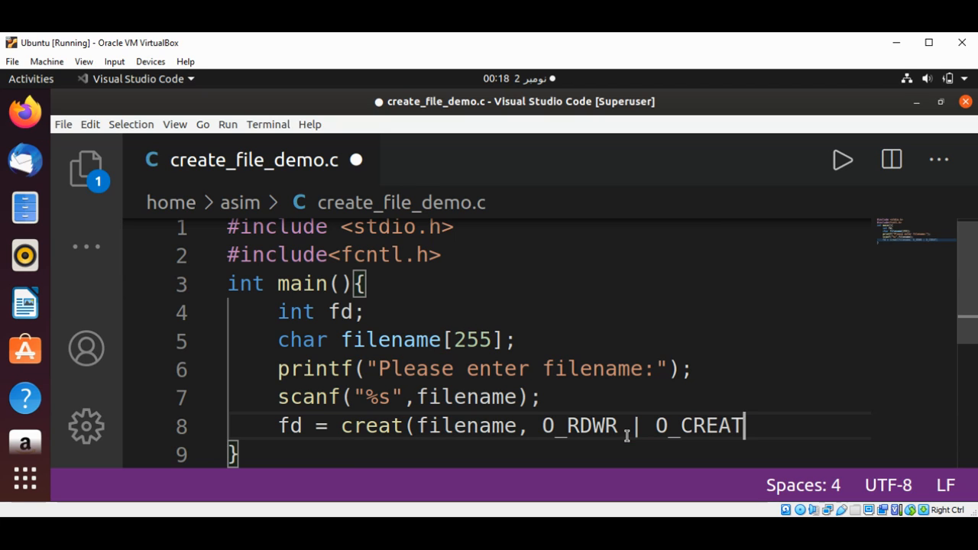
text();)
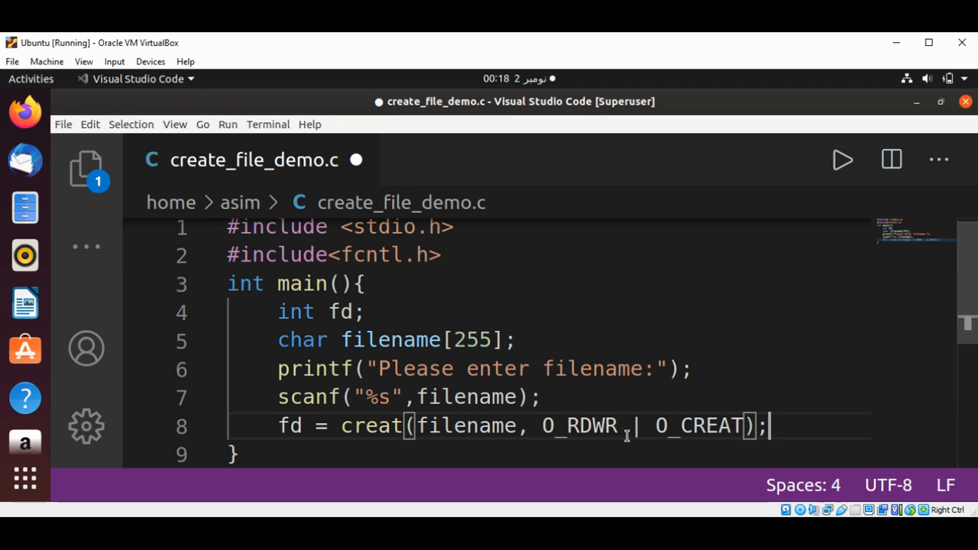
key(Enter)
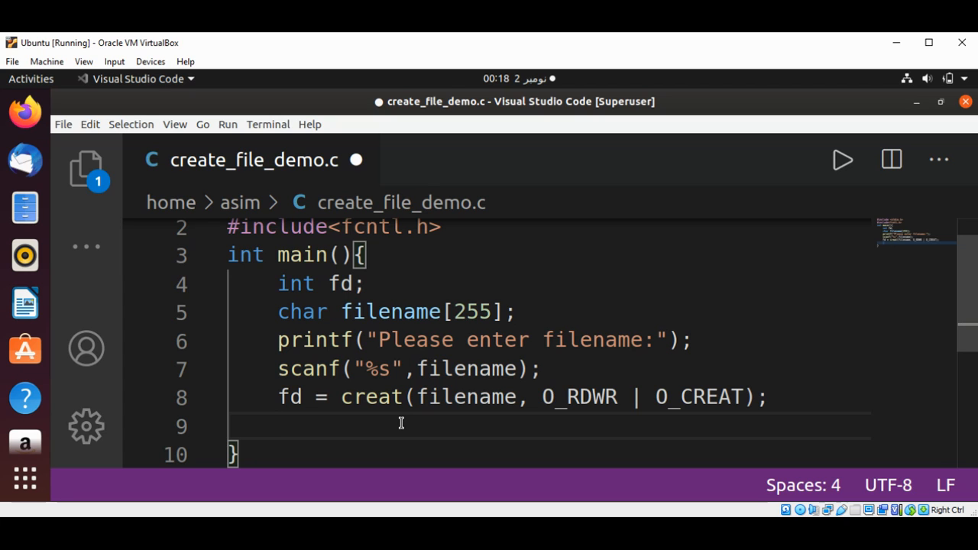
- Add an if (fd != -1) block printing "File created!", with a blank line after
text(if()
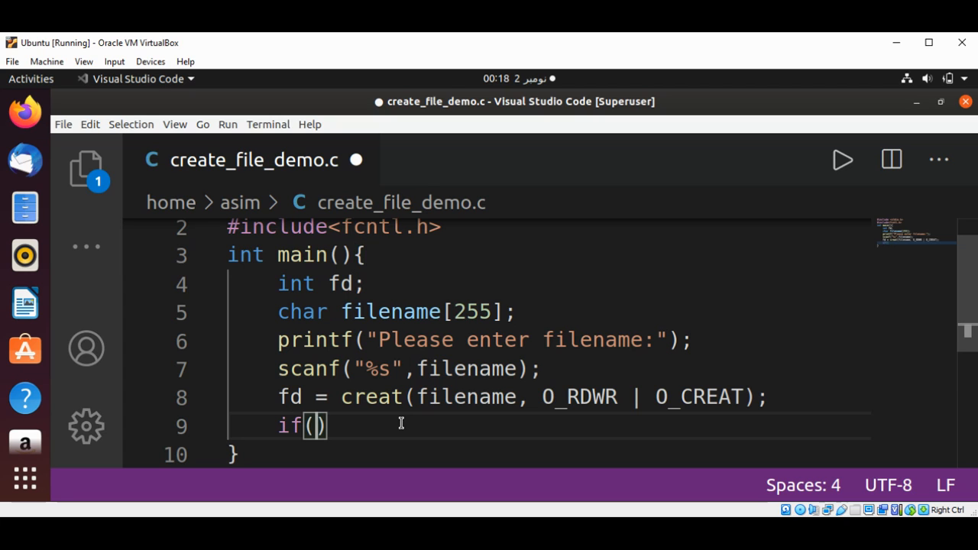
text(fd)
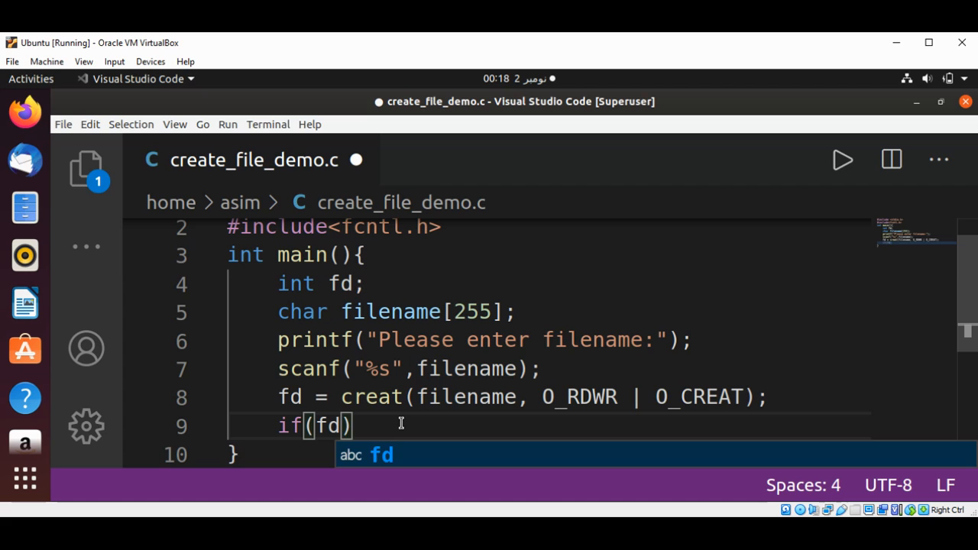
text(!=-1)
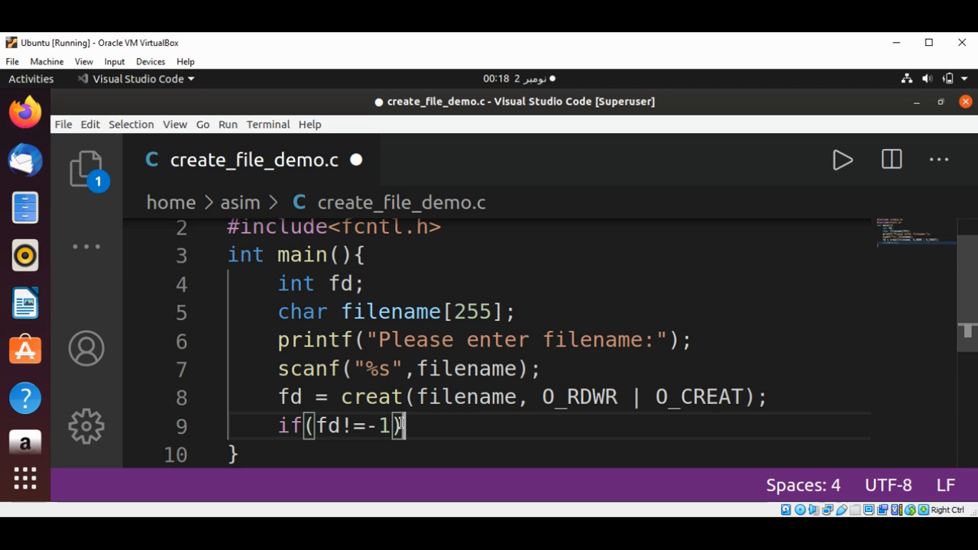
text({)
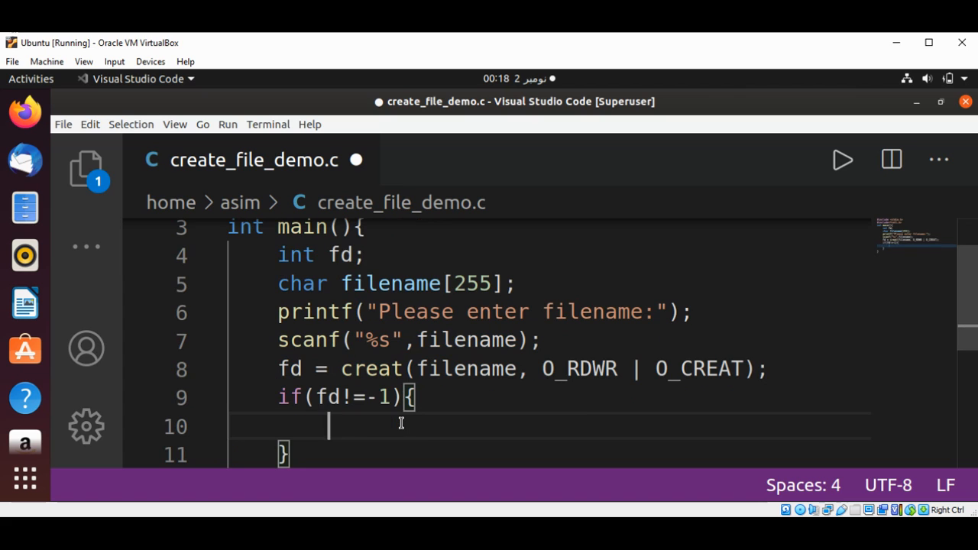
text(p)
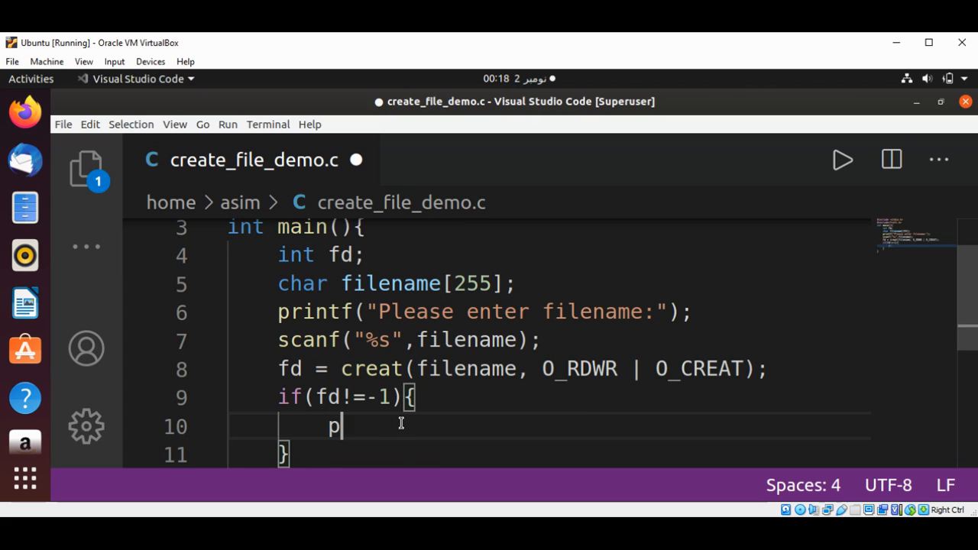
text(rint())
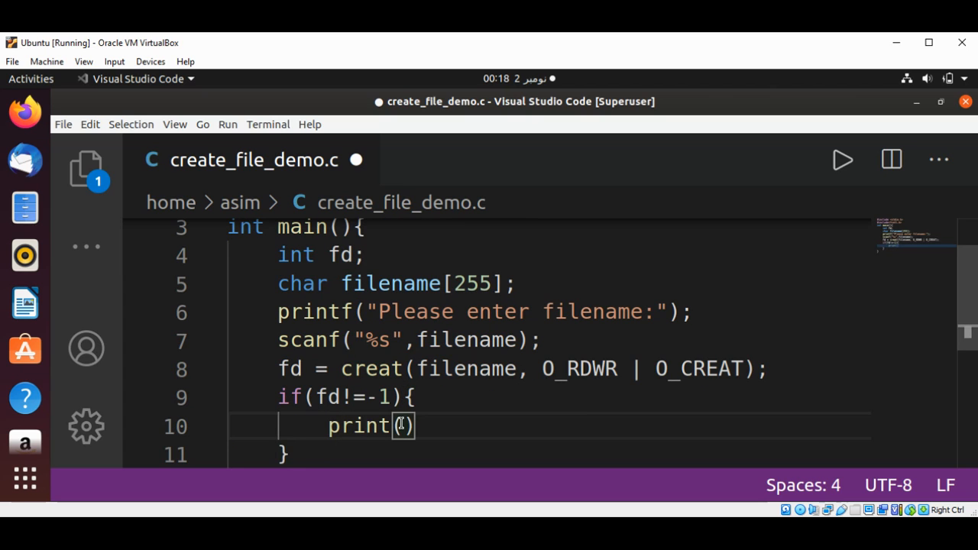
text("File")
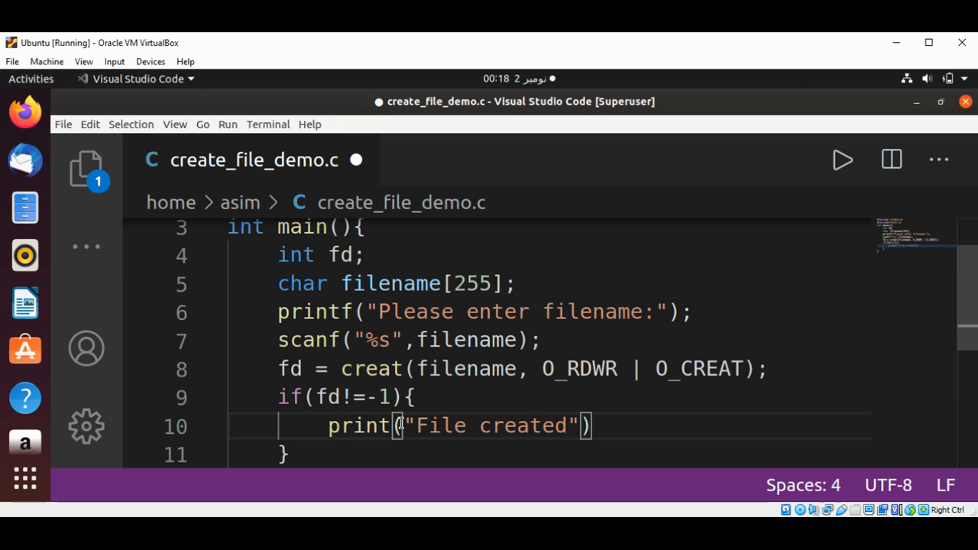
text(!)
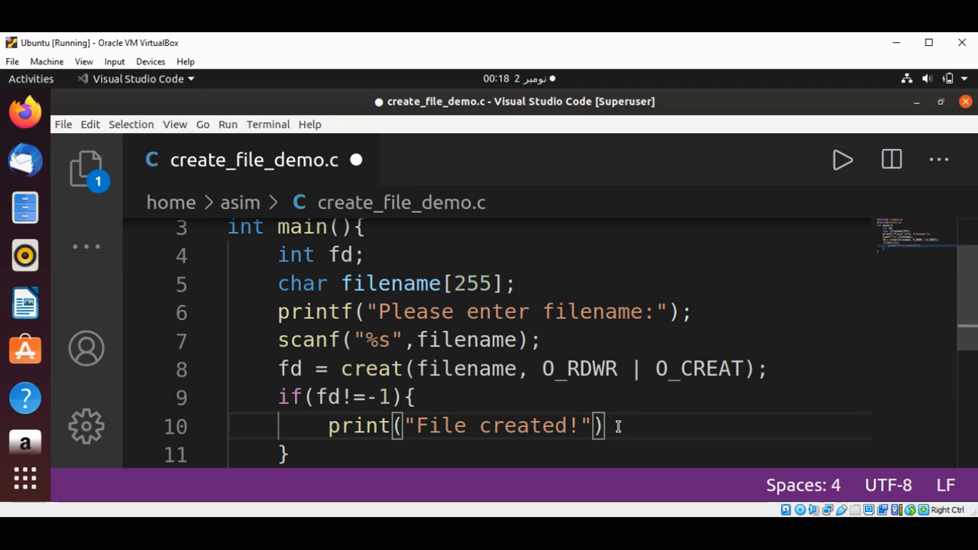
text(;)
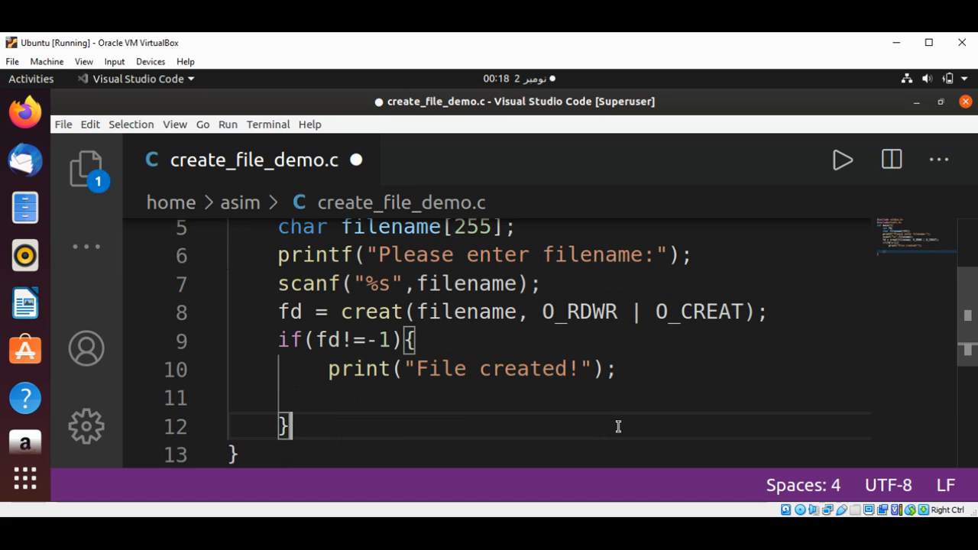
key(Enter)
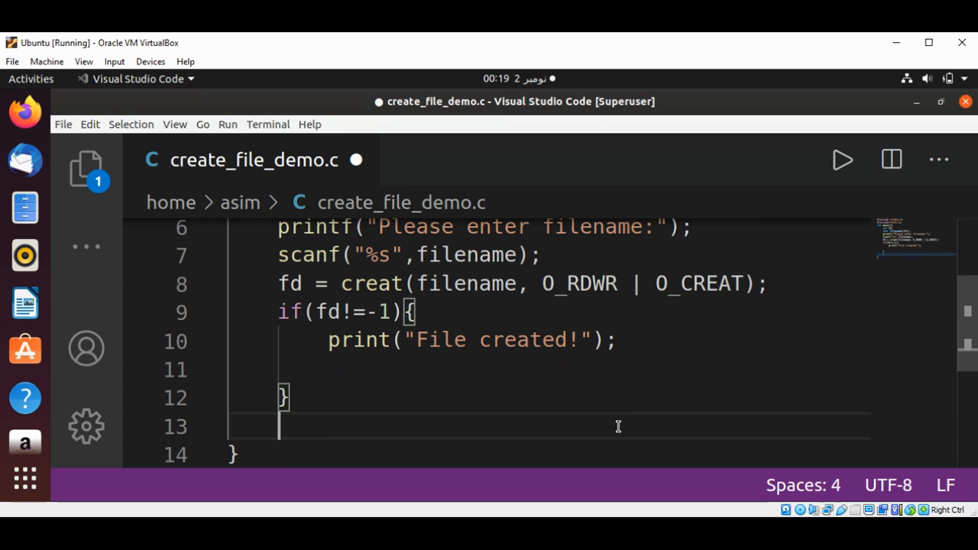
- Add else { print("No file created."); } below the if block
text(else{)
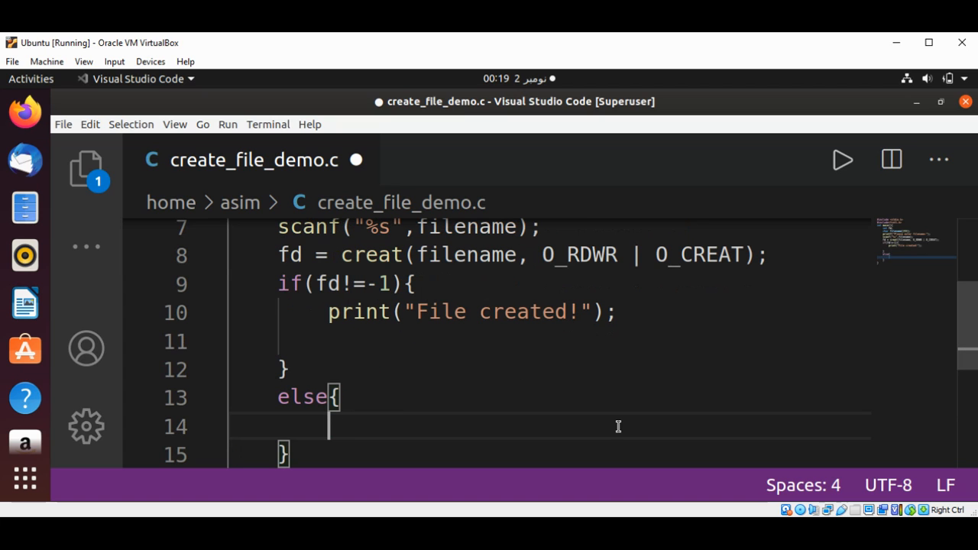
text(p)
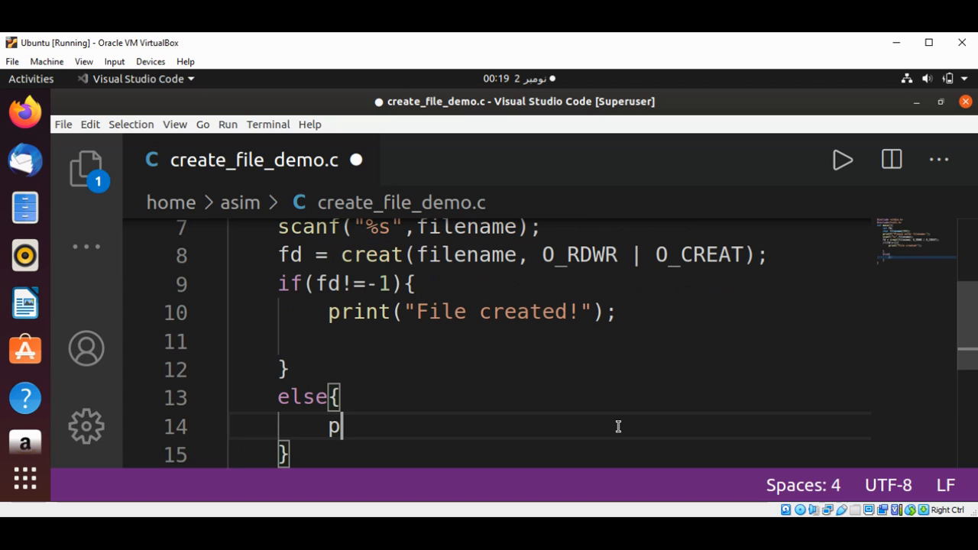
text(rint(")
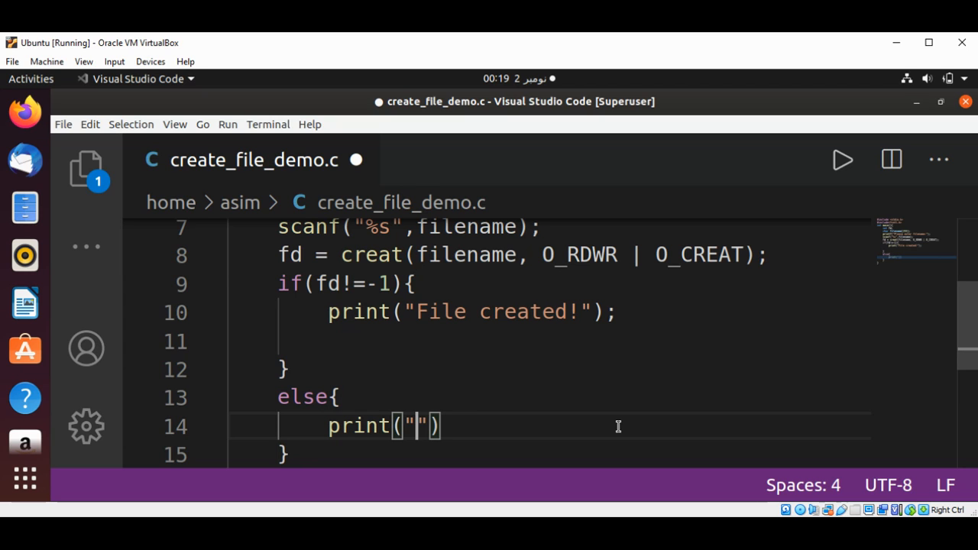
text(No file c)
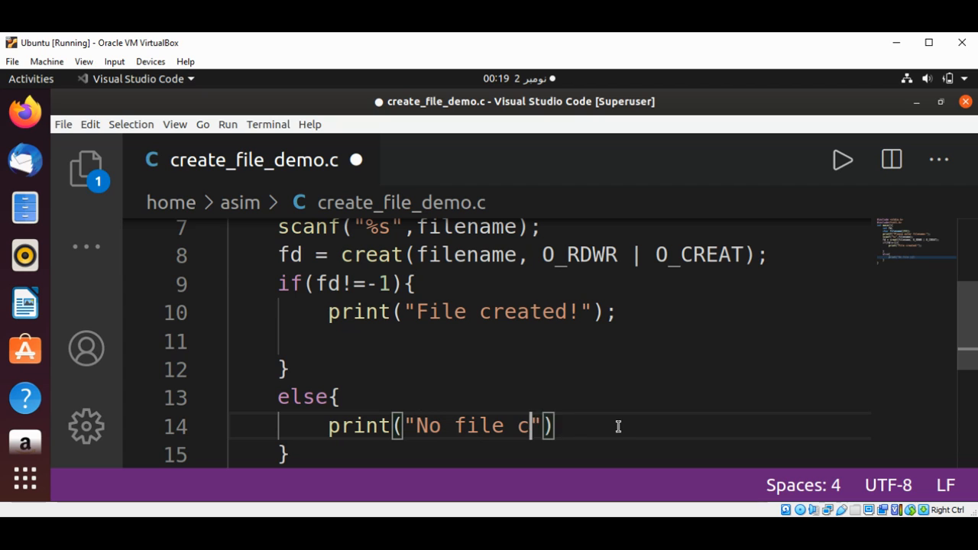
text(reated)
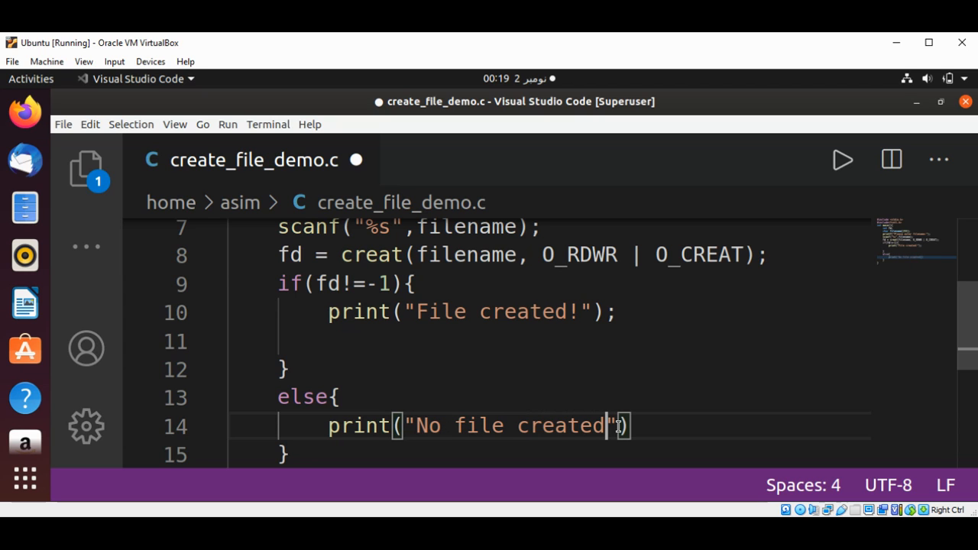
text(.)
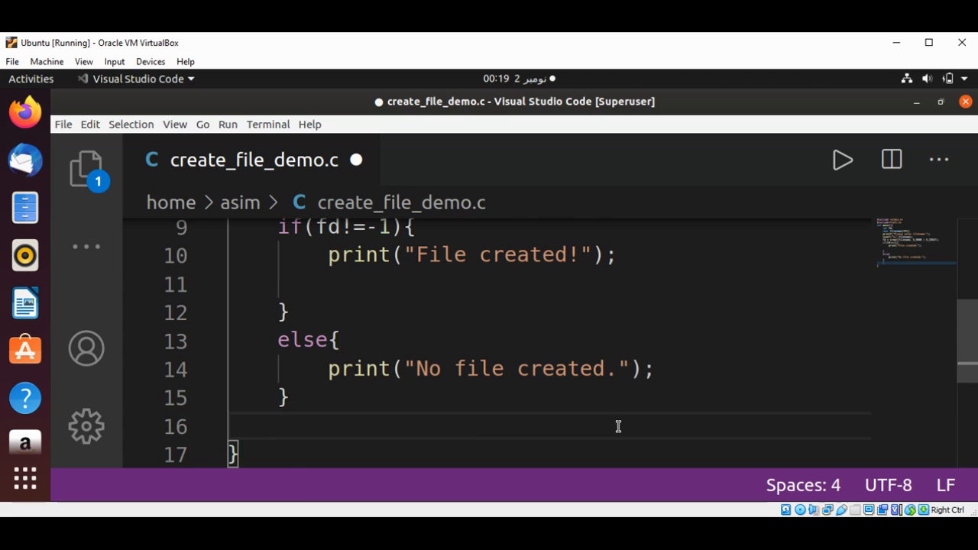
- Add return 0; at the end of main
scroll(down, 3)
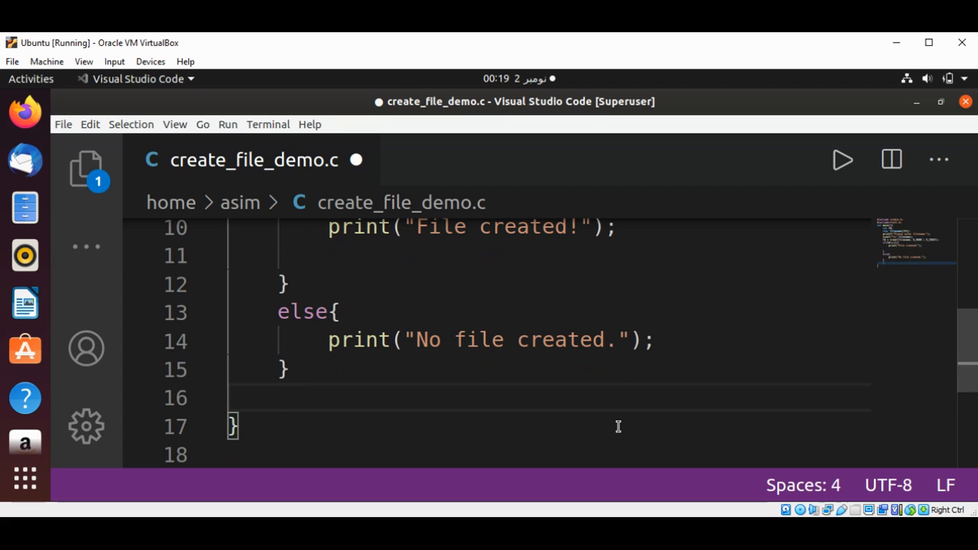
text(retur)
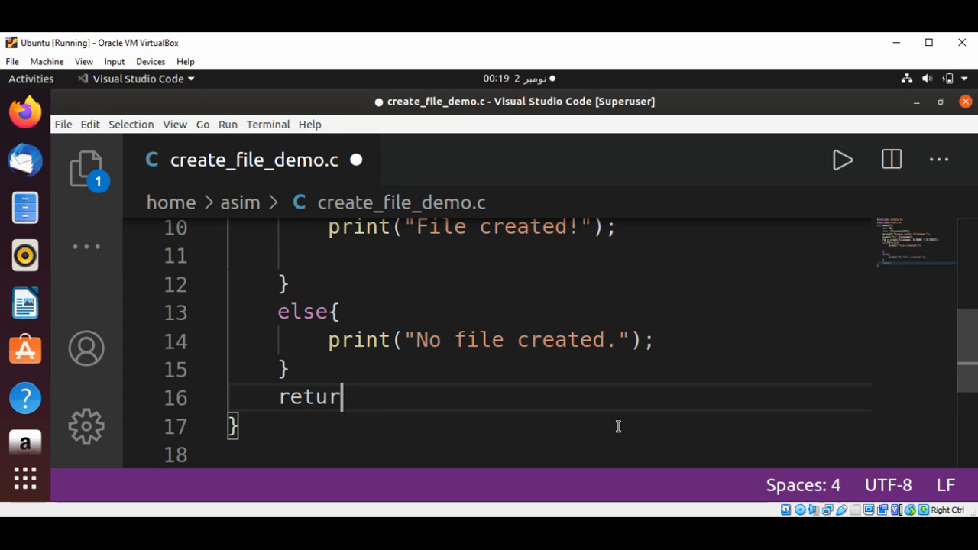
text(n 0;)
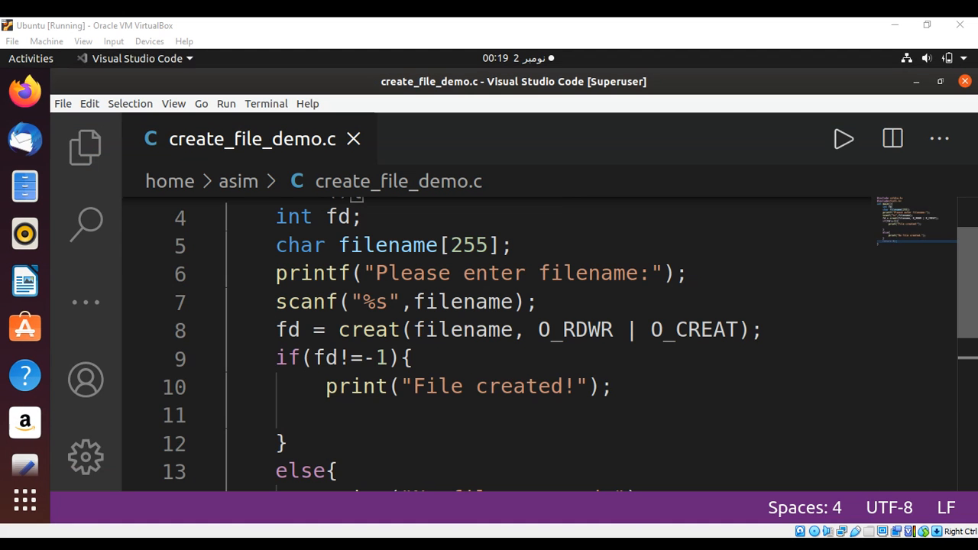
- Change both print calls to printf, add \n to the success message, and save
scroll(down, 3)
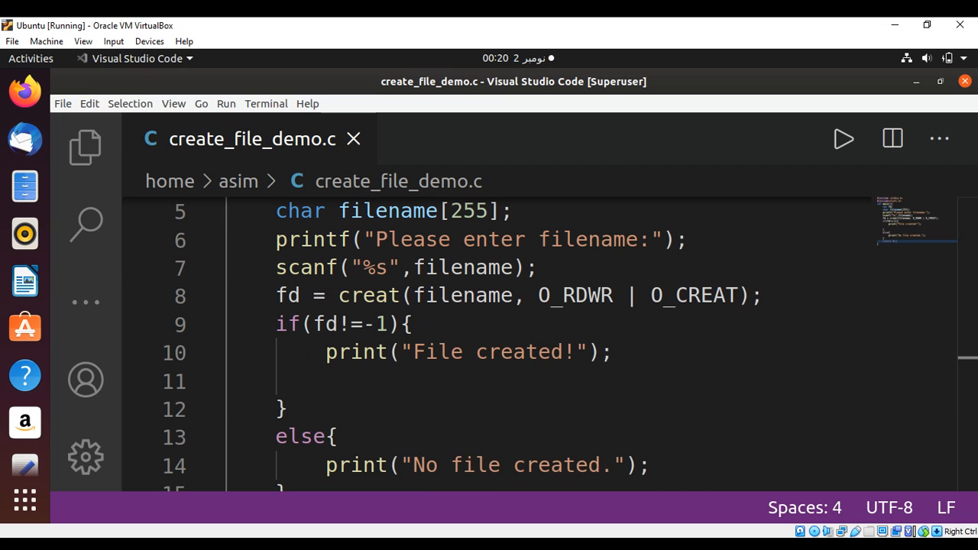
double_click(356, 352)
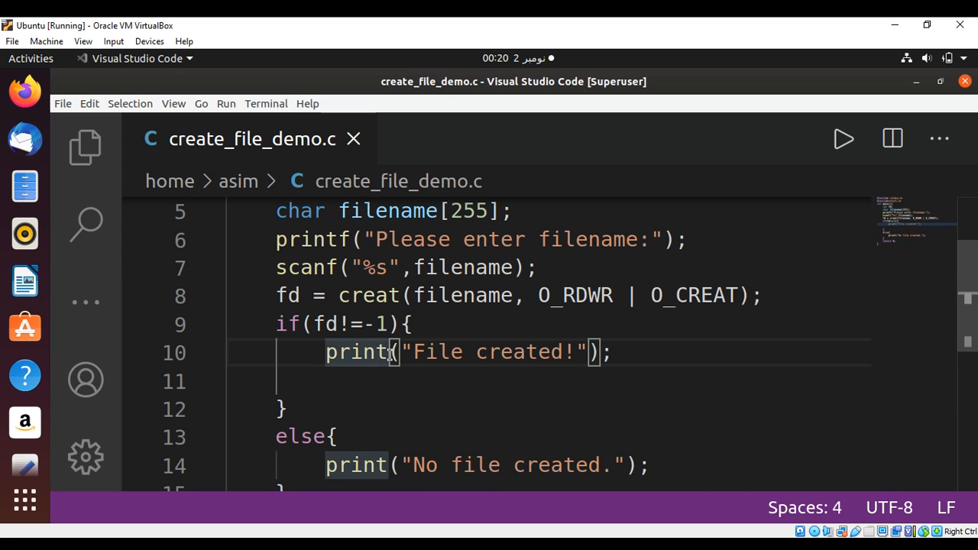
text(f)
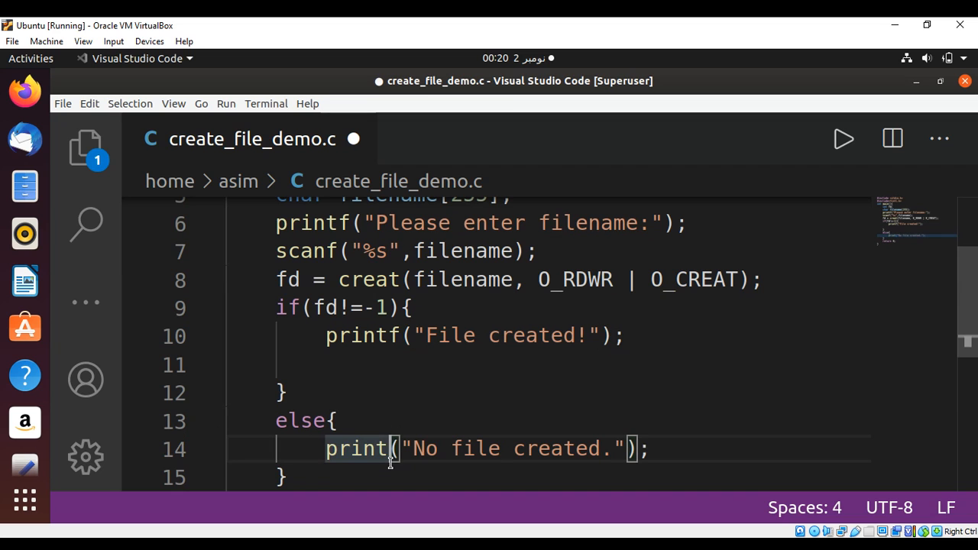
text(f)
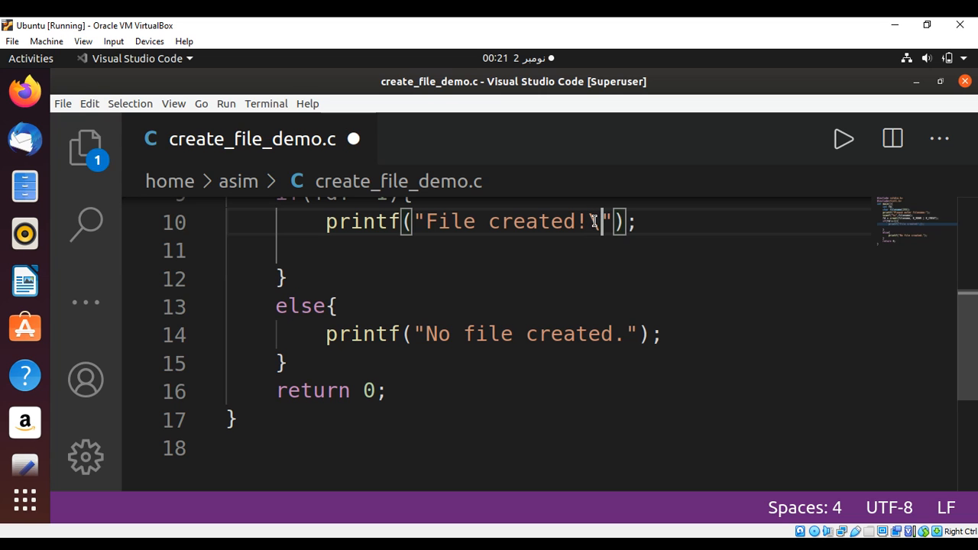
text(\n)
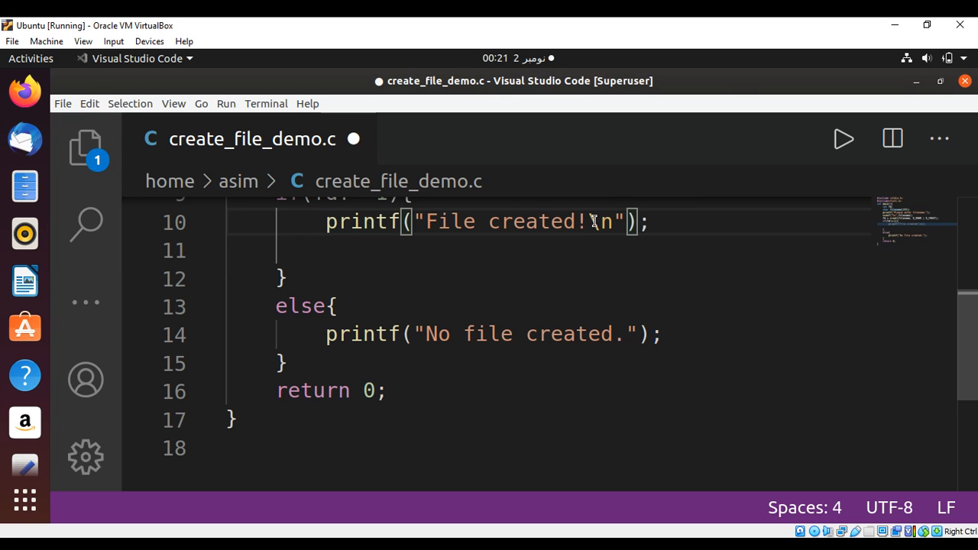
key(ctrl+s)
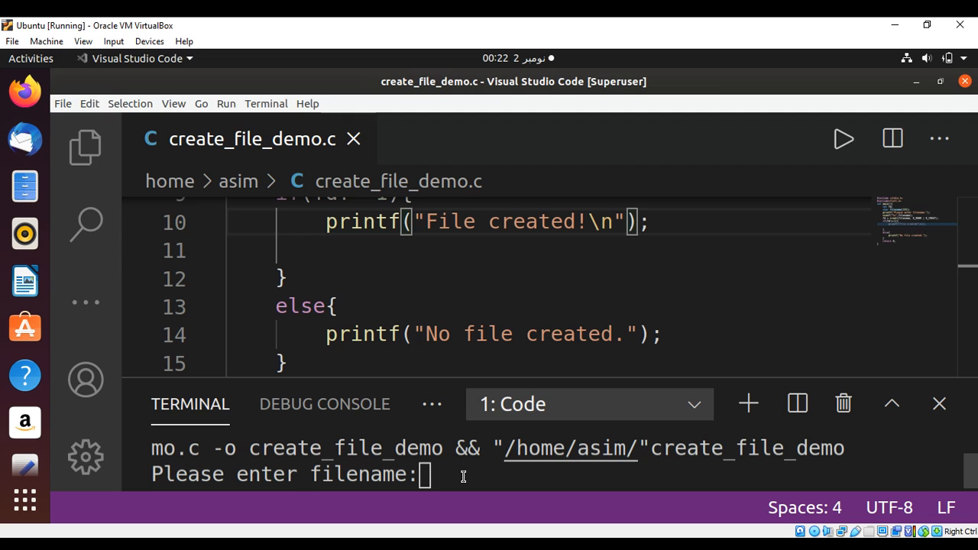
- Enter apple.txt as the filename at the running program's prompt
text(apple)
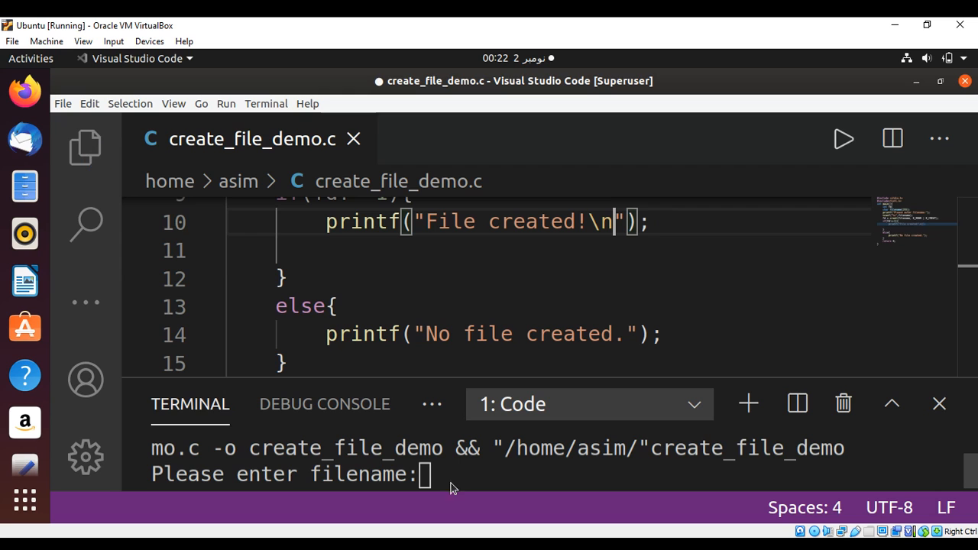
text(a)
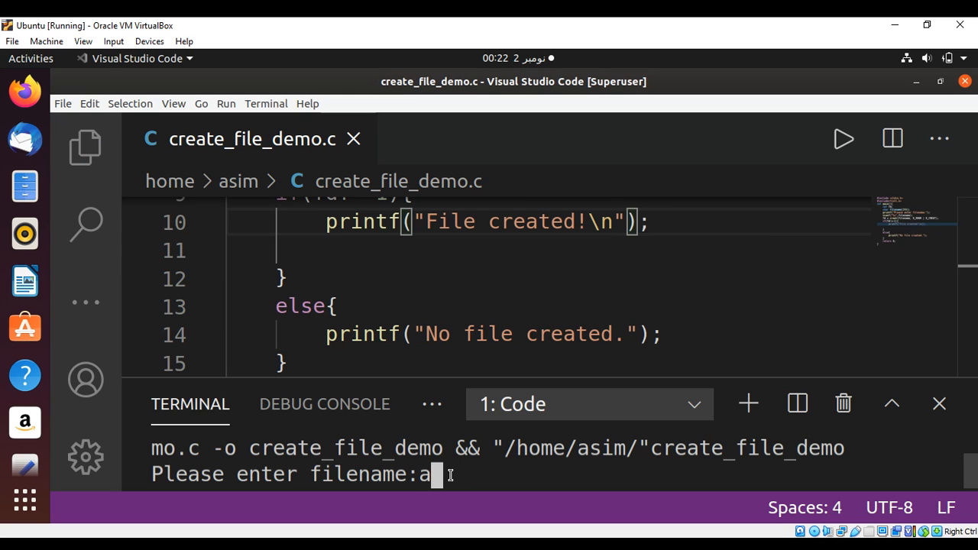
text(pple.)
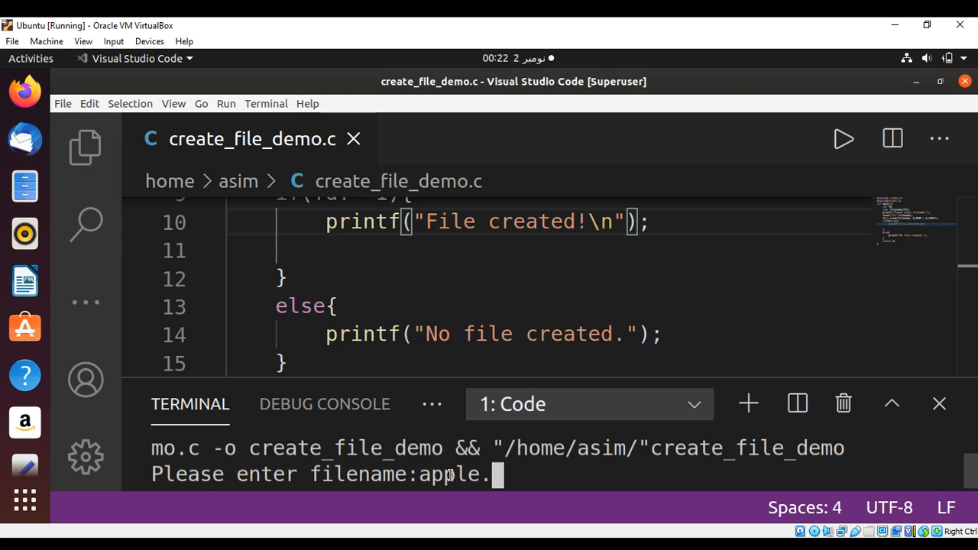
text(txt)
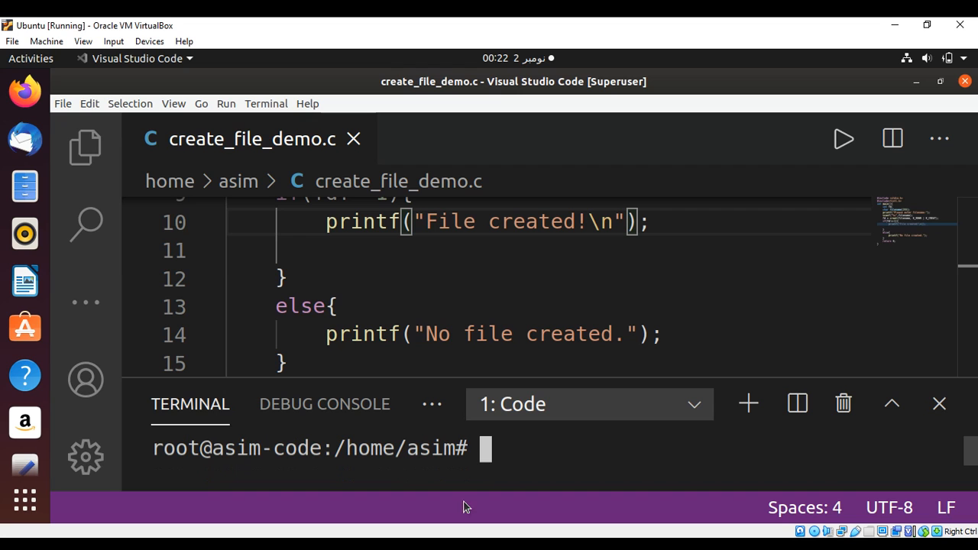
mouse_move(512, 451)
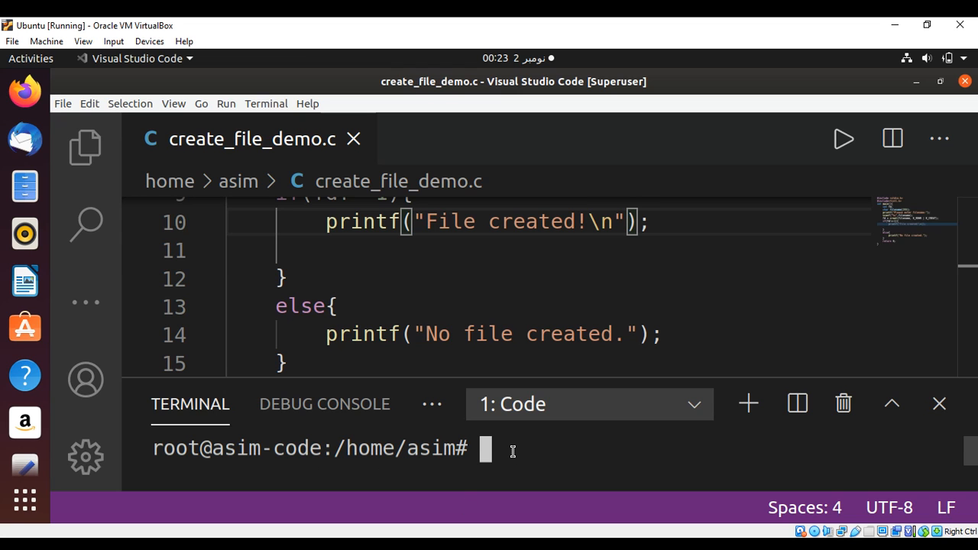
- Run ls -l apple.txt in the terminal to show the file's details
text(ls -)
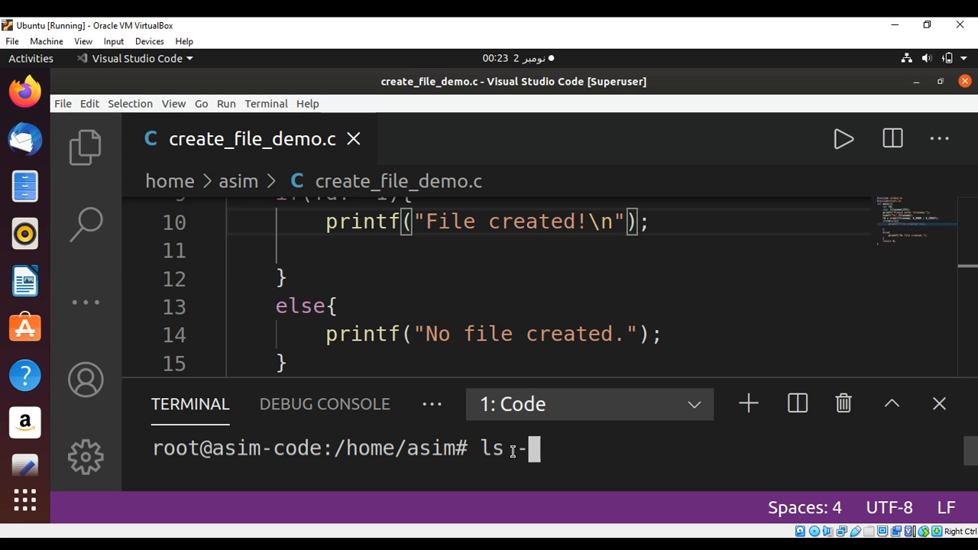
text(l)
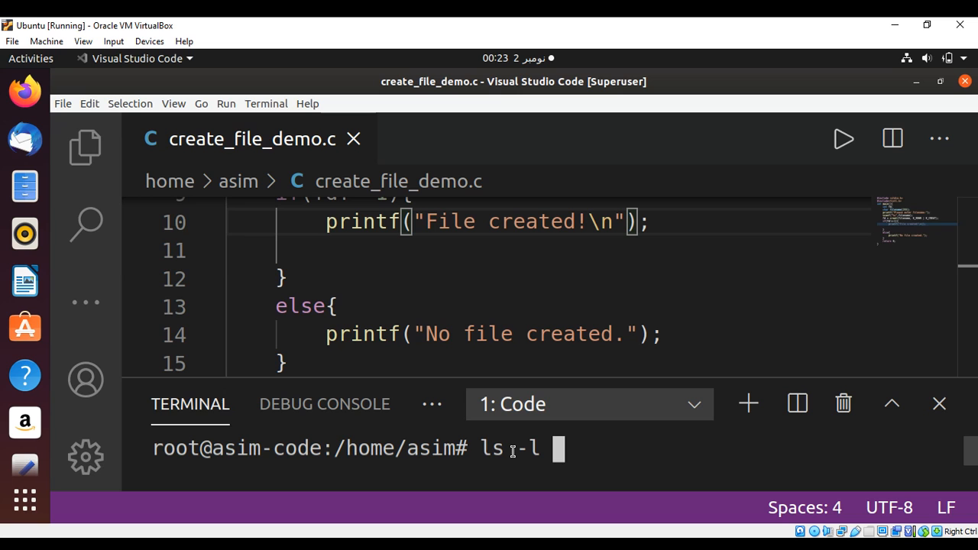
text(appl)
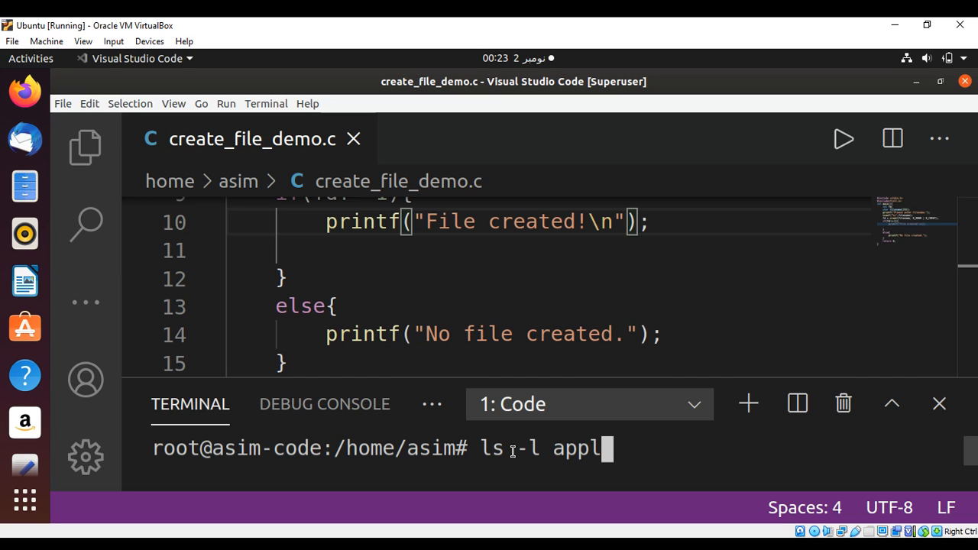
text(e.txt)
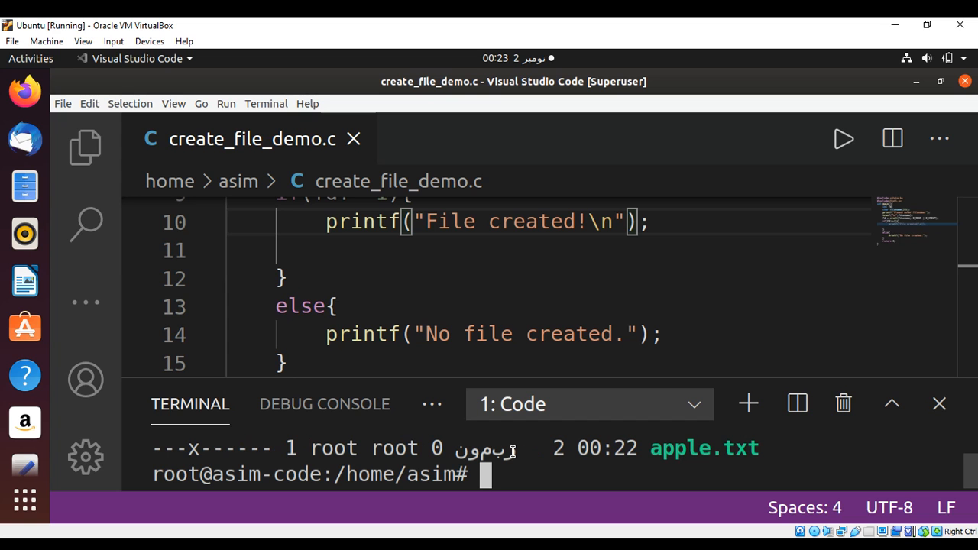
mouse_move(711, 456)
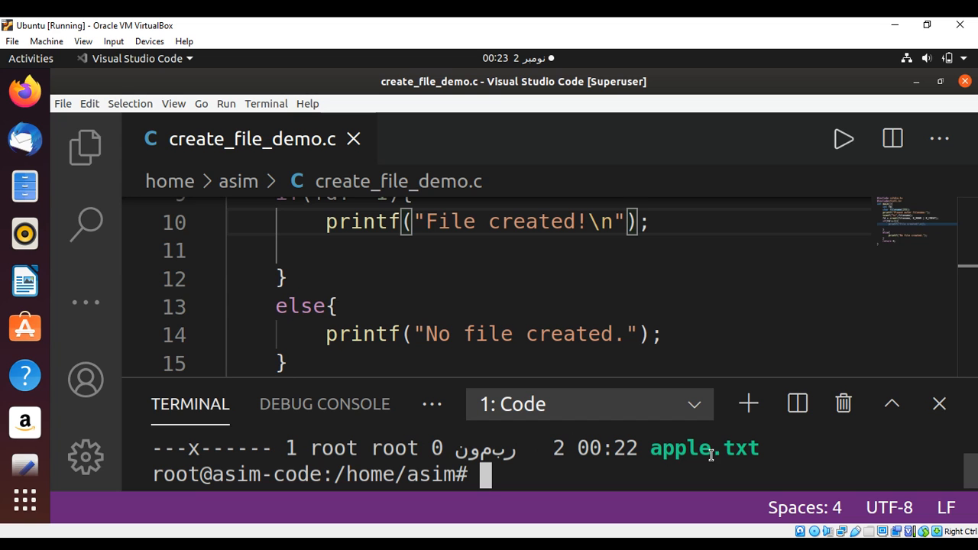
mouse_move(752, 468)
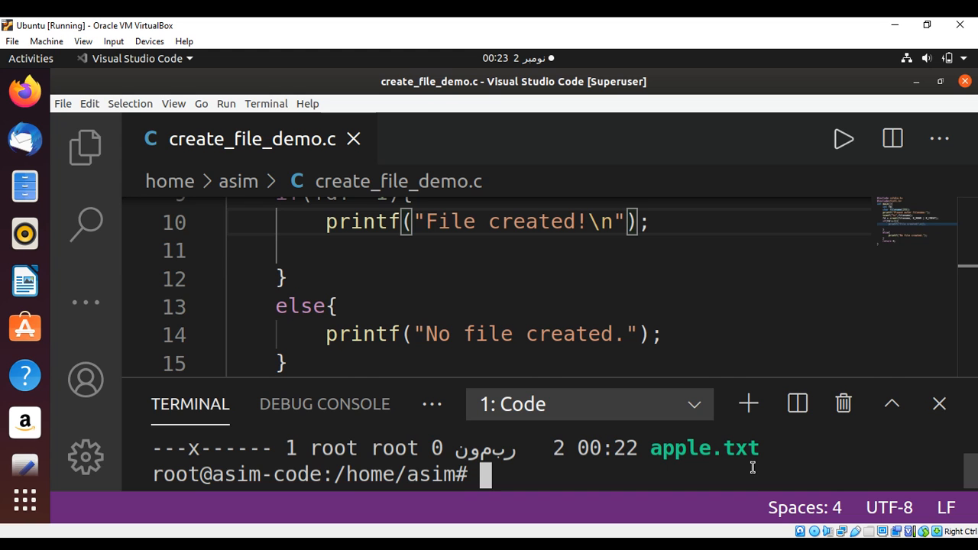